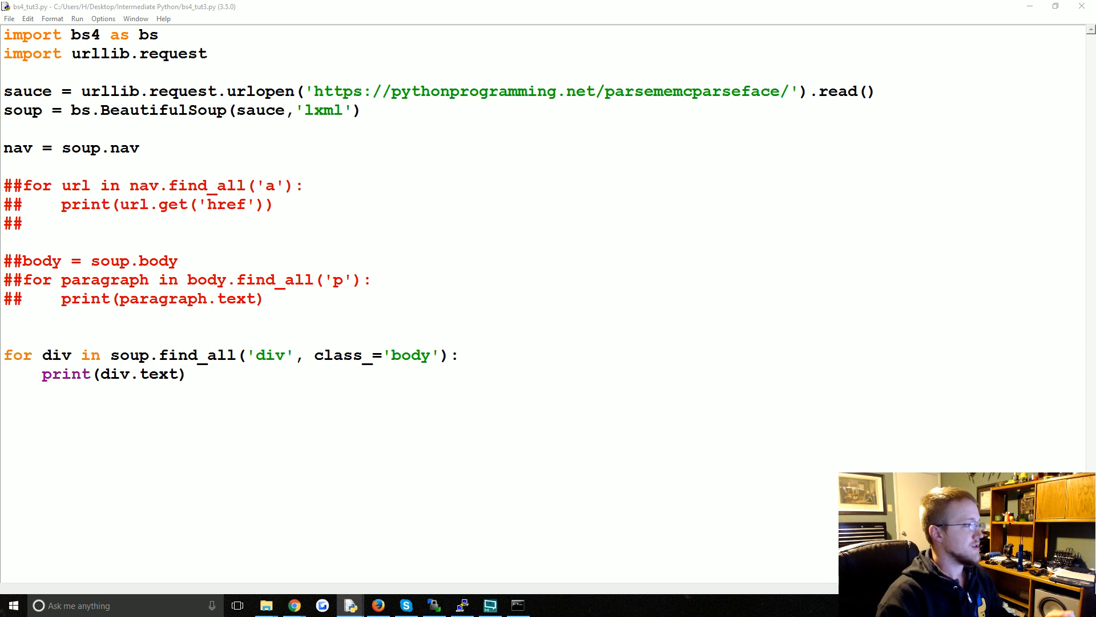
Remove the old nav and div loop code, then view the page source's table markup in Chrome.
left_click_drag(60, 280, 185, 373)
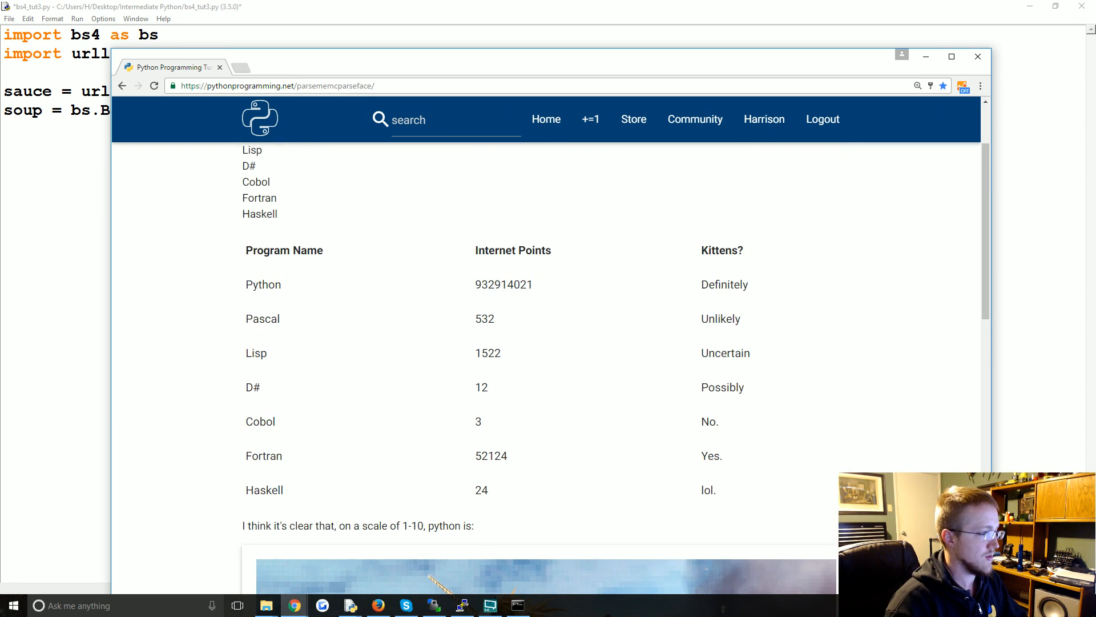
mouse_move(674, 352)
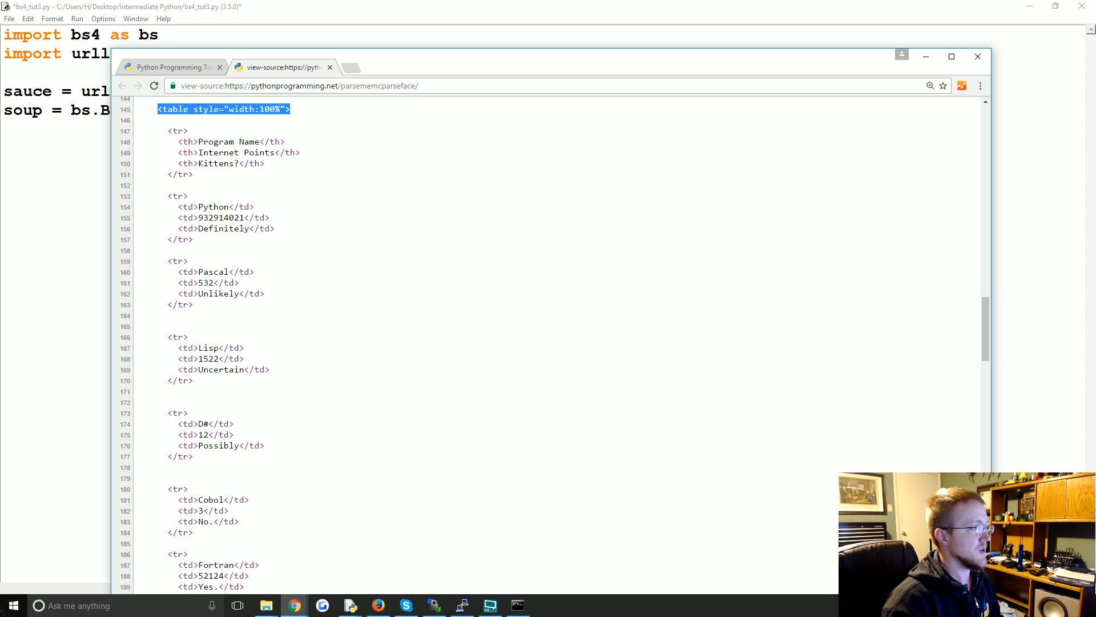
left_click(168, 131)
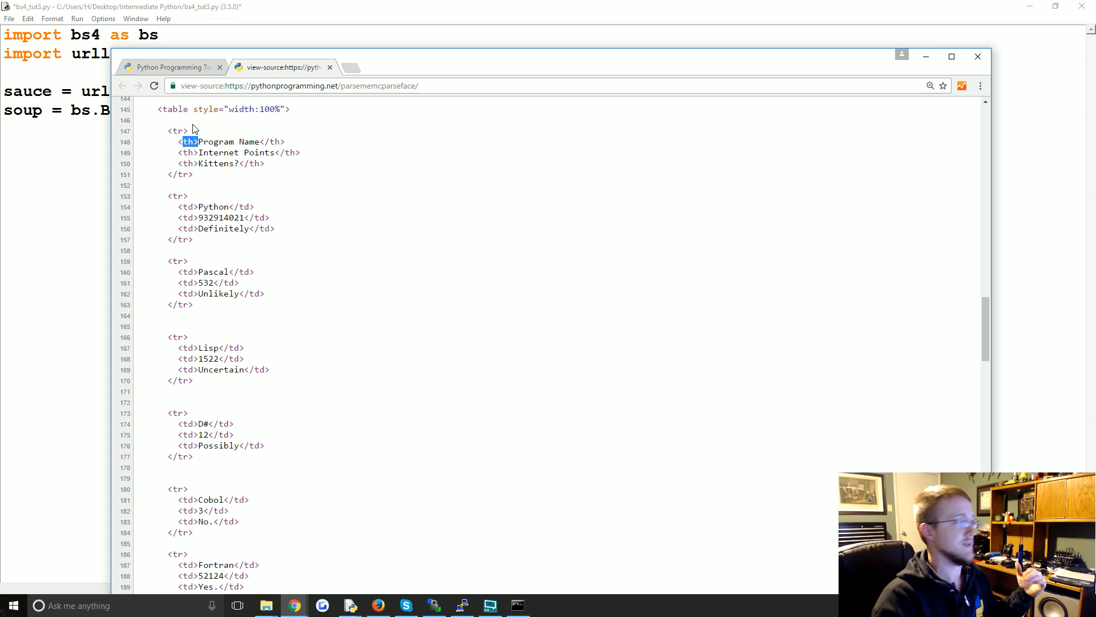
scroll("down", 3)
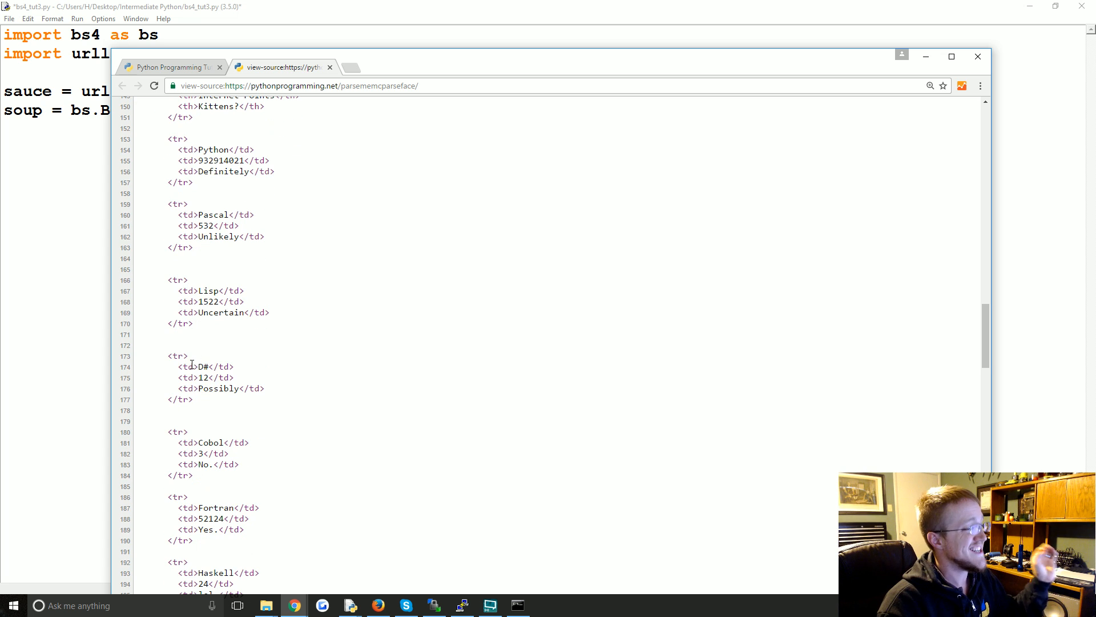
mouse_move(309, 213)
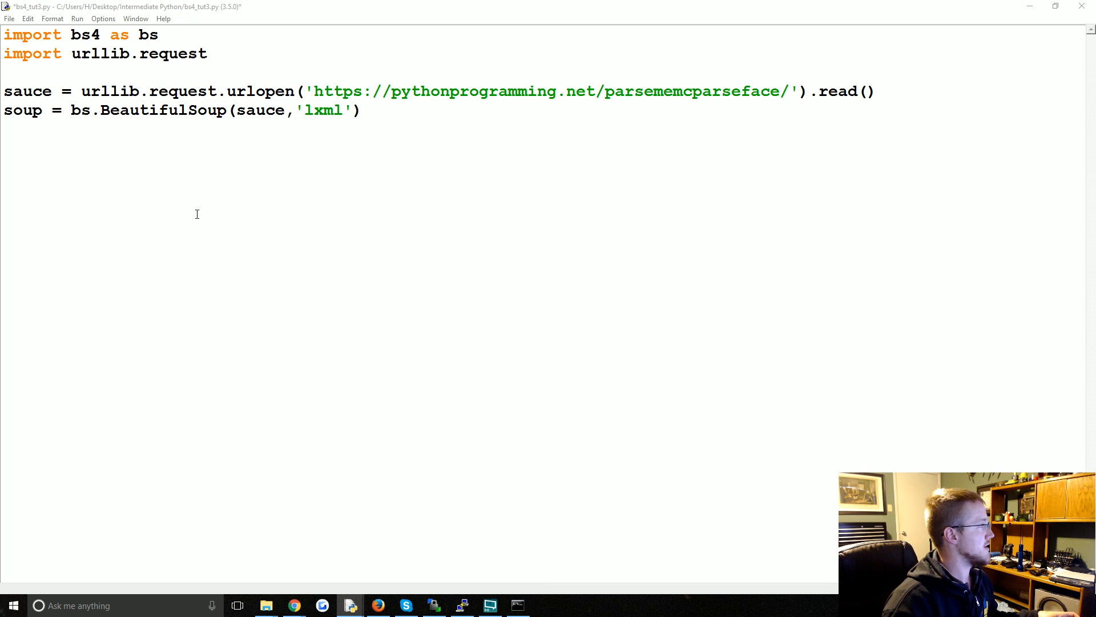
Add table = soup.table (commented out) and table = soup.find('table') to the script.
type("ta")
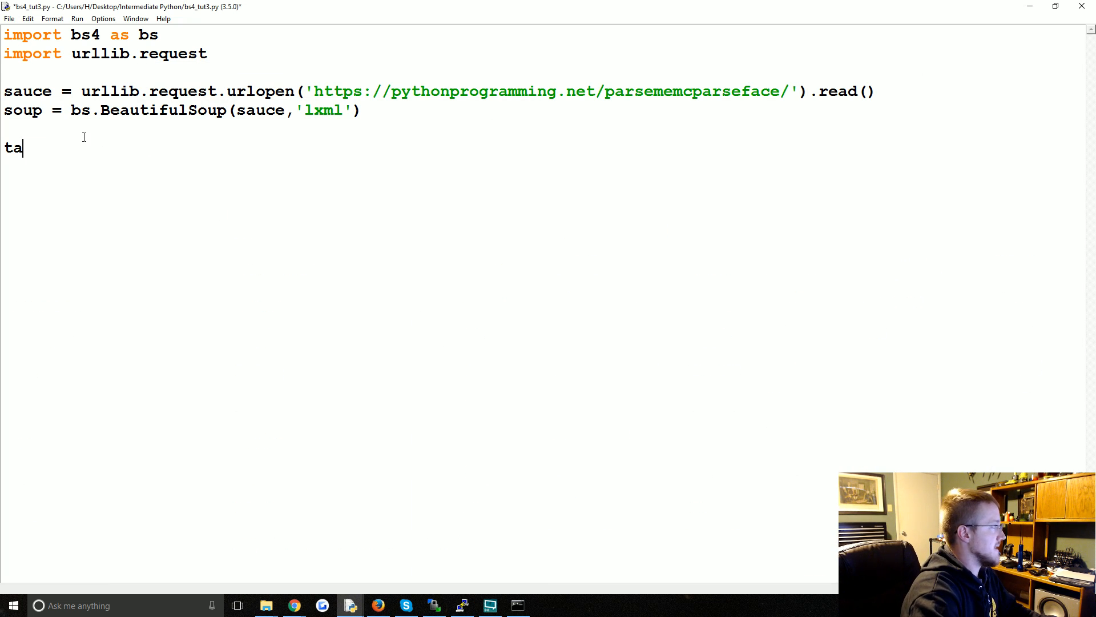
type("ble =")
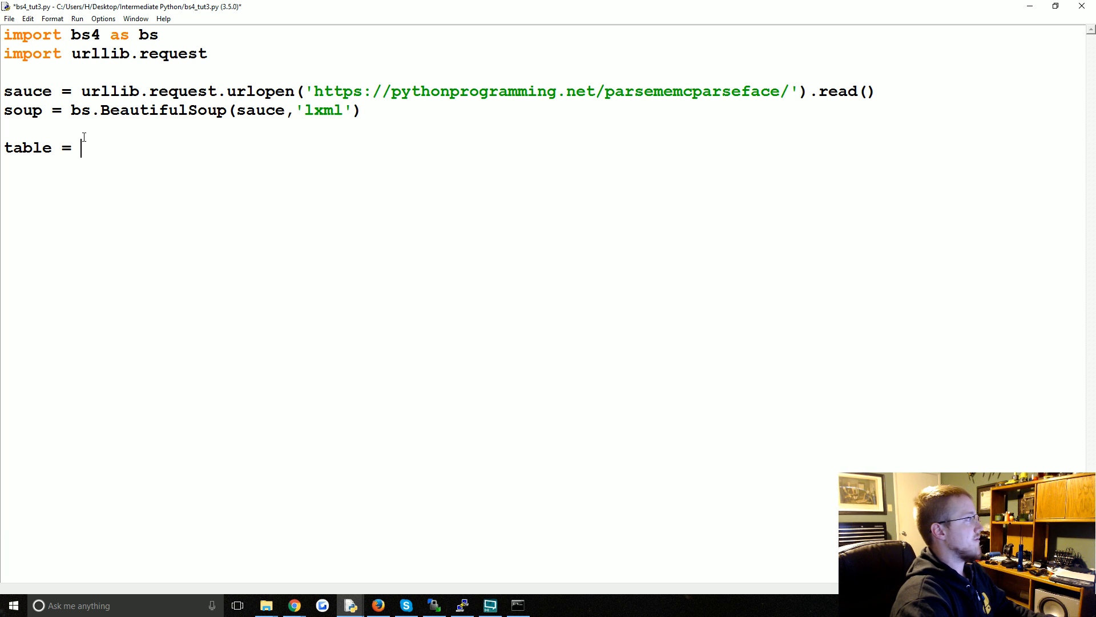
type("souop.nav")
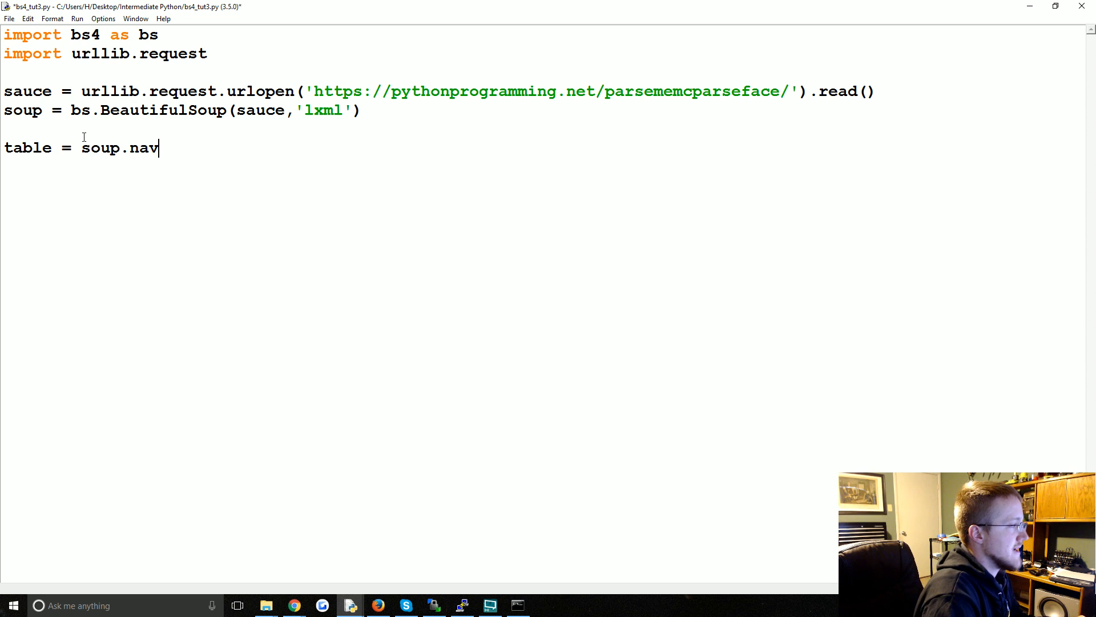
type("table")
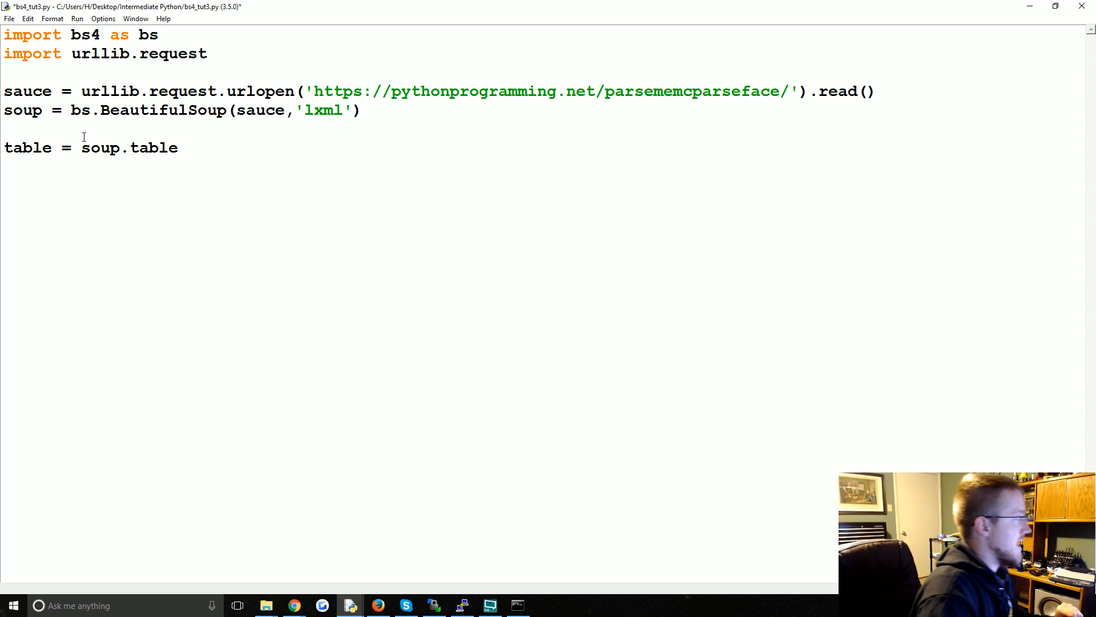
type("print(table")
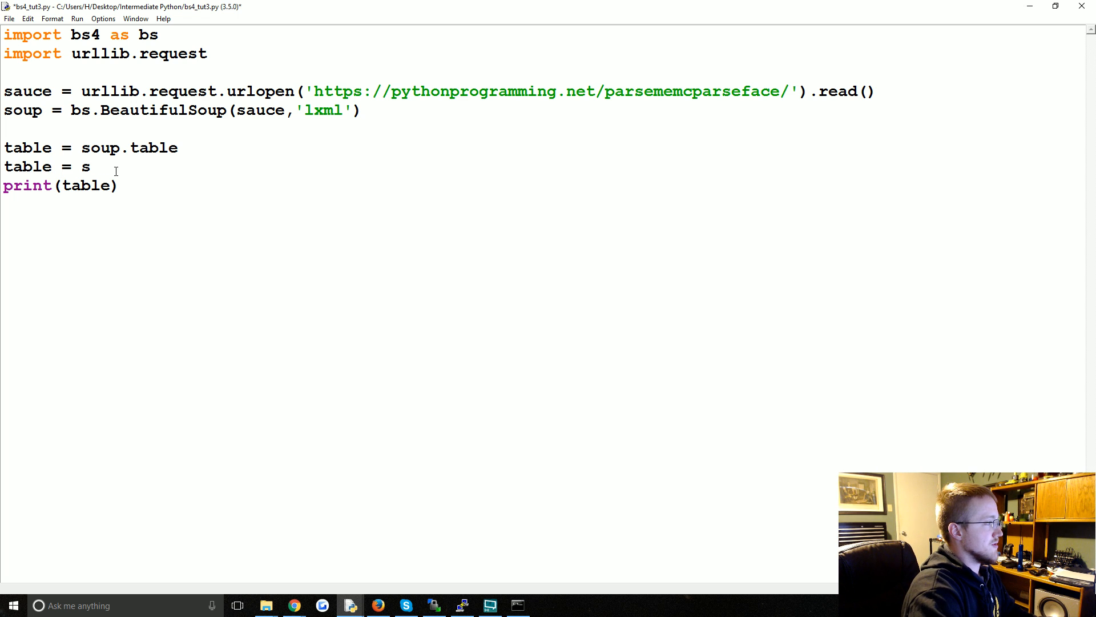
type("oup.")
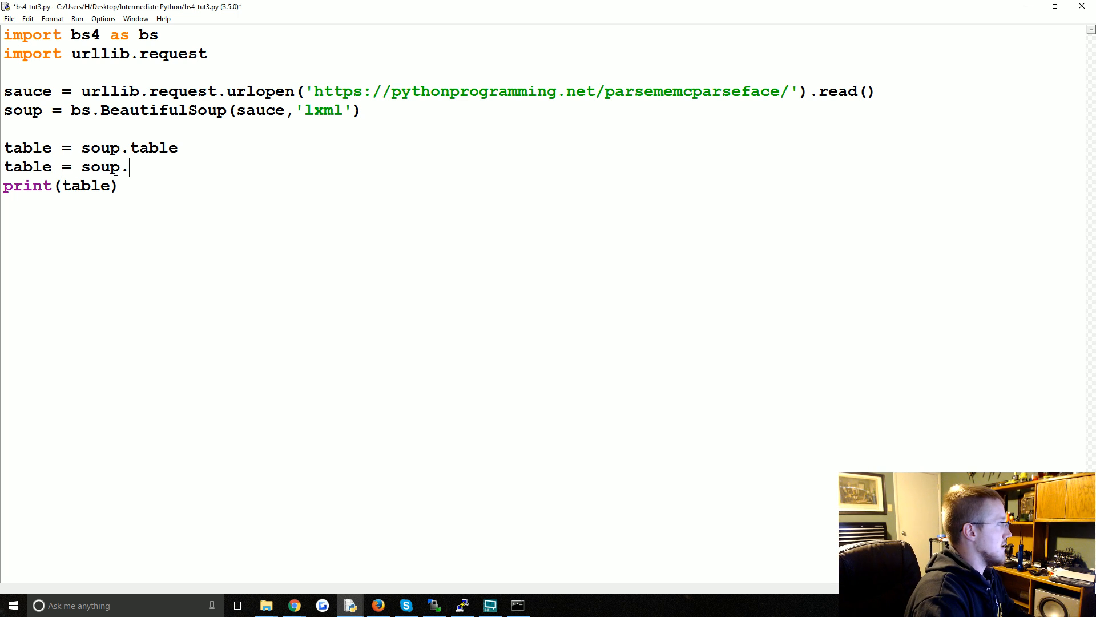
type("find('')")
left_click(91, 149)
type("#")
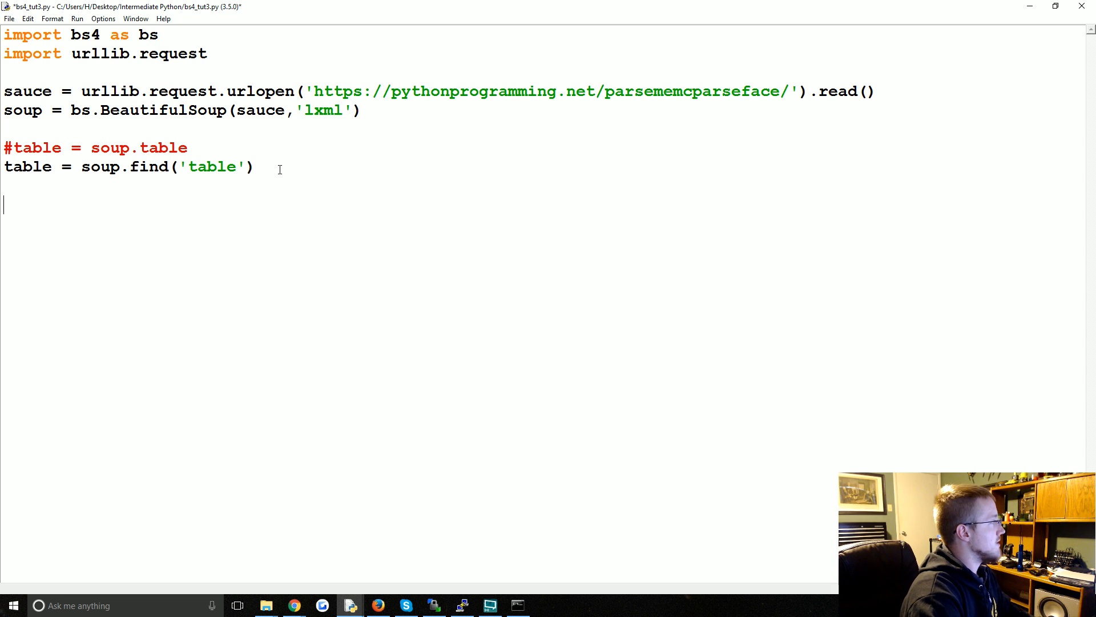
Collect all tr rows with table.find_all('tr') and start a for loop over them.
type("table_row")
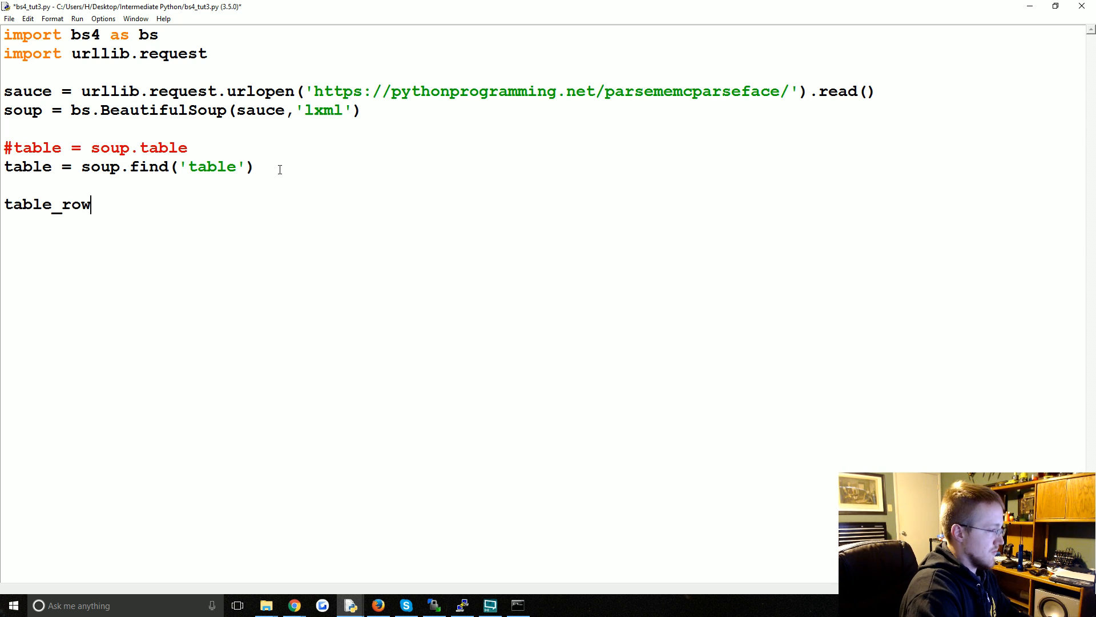
type("s = table.find")
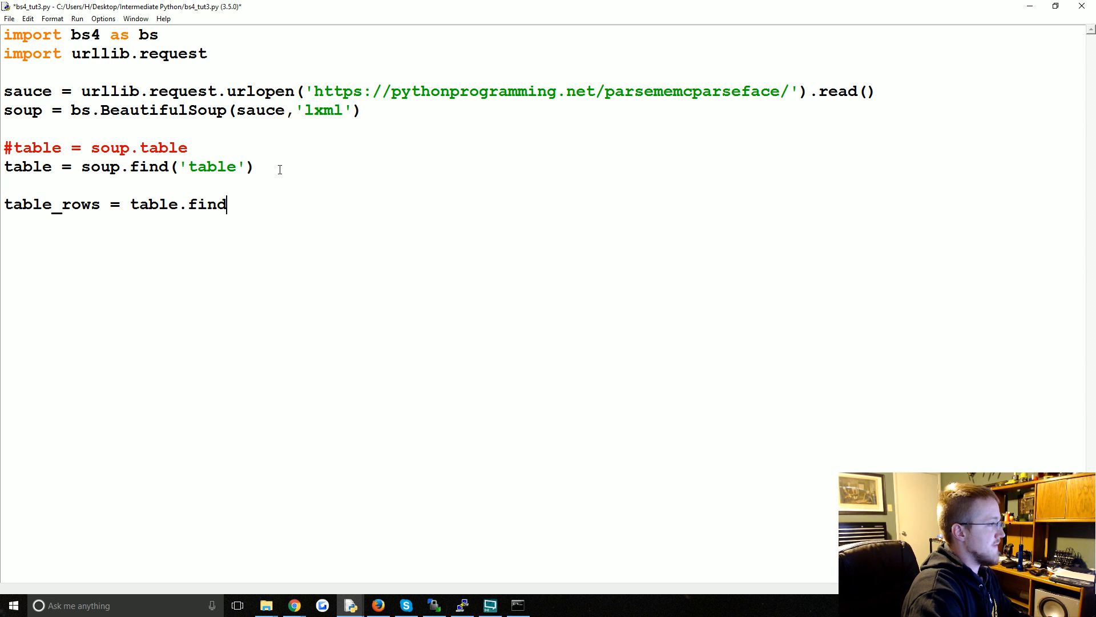
type("_all()")
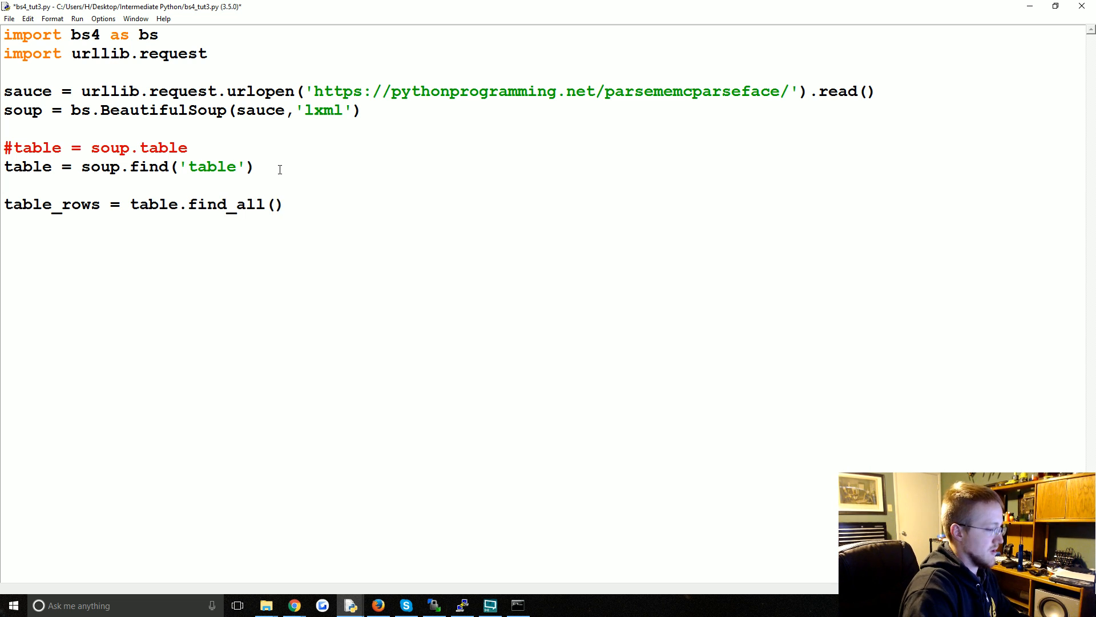
type("'tr'")
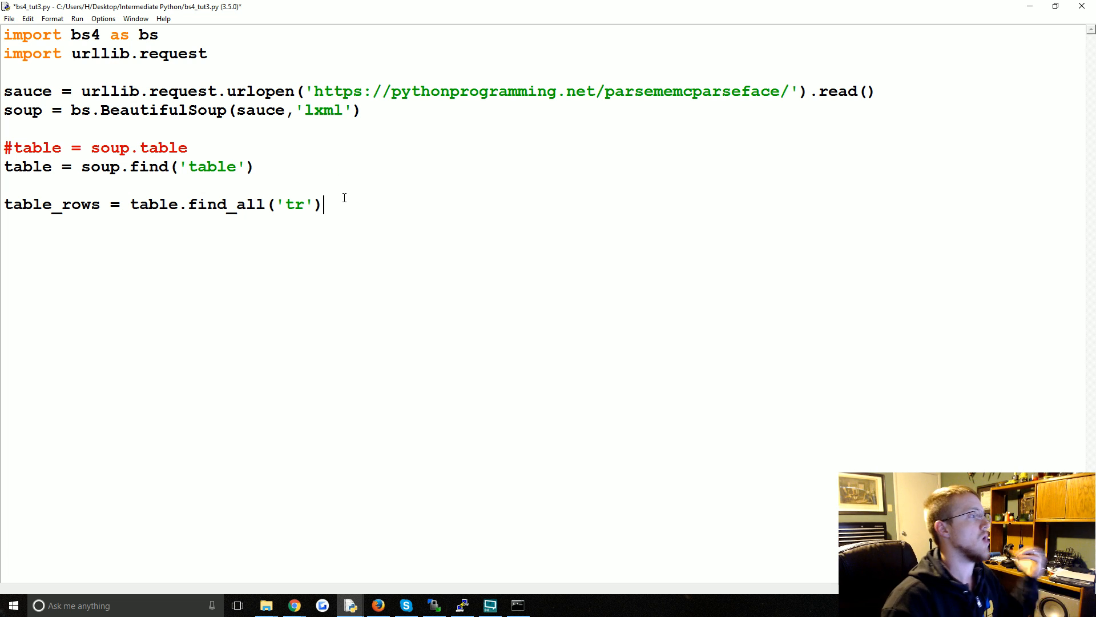
type("for")
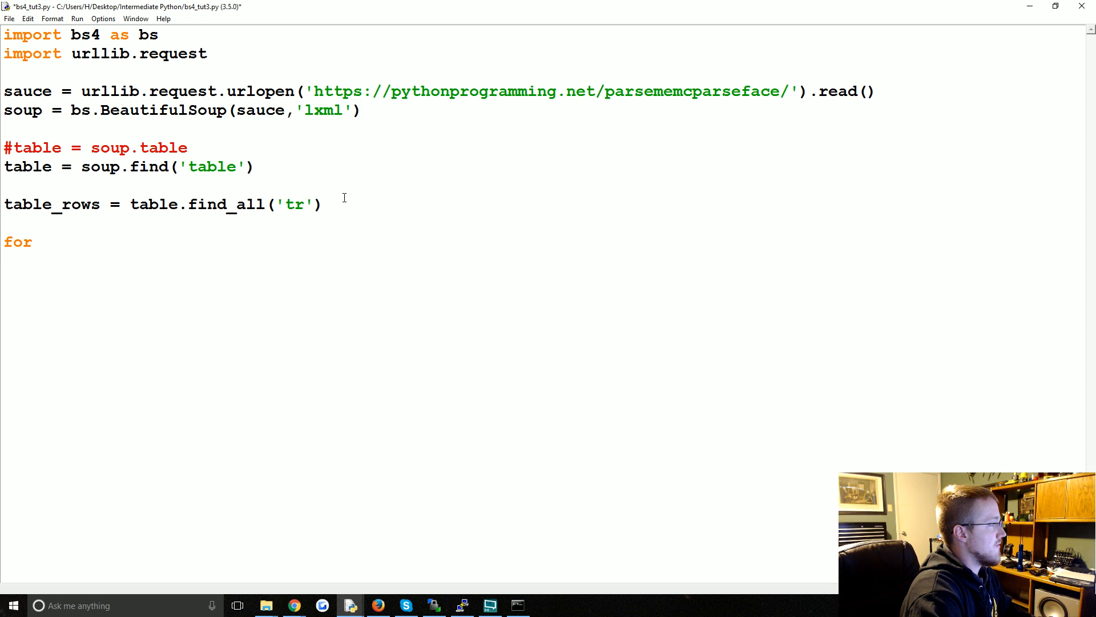
type("tr in table")
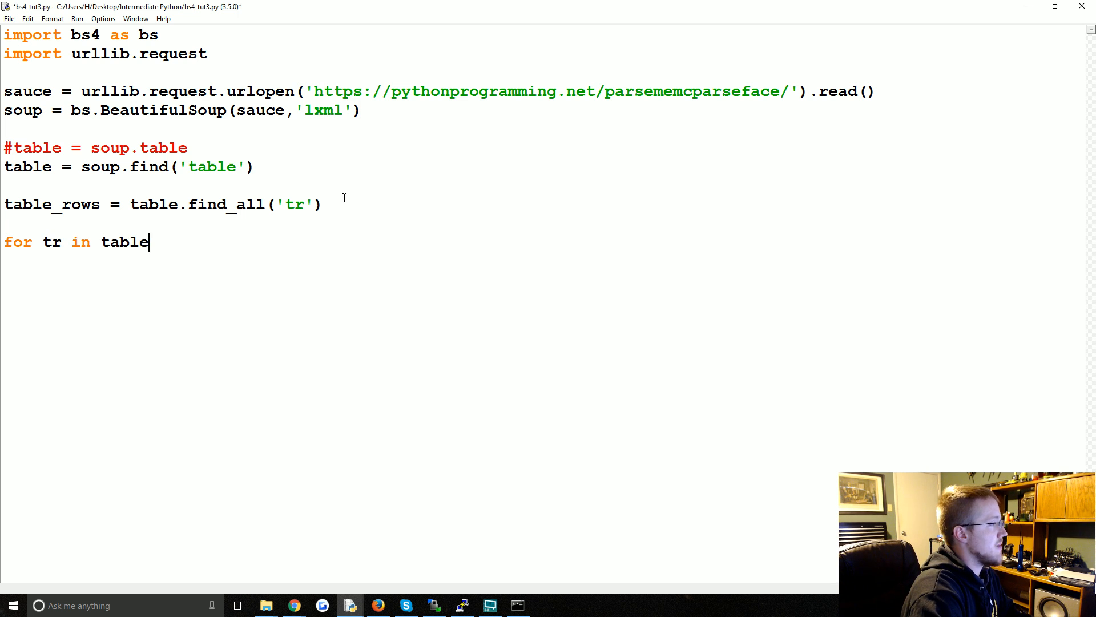
type("_rows:")
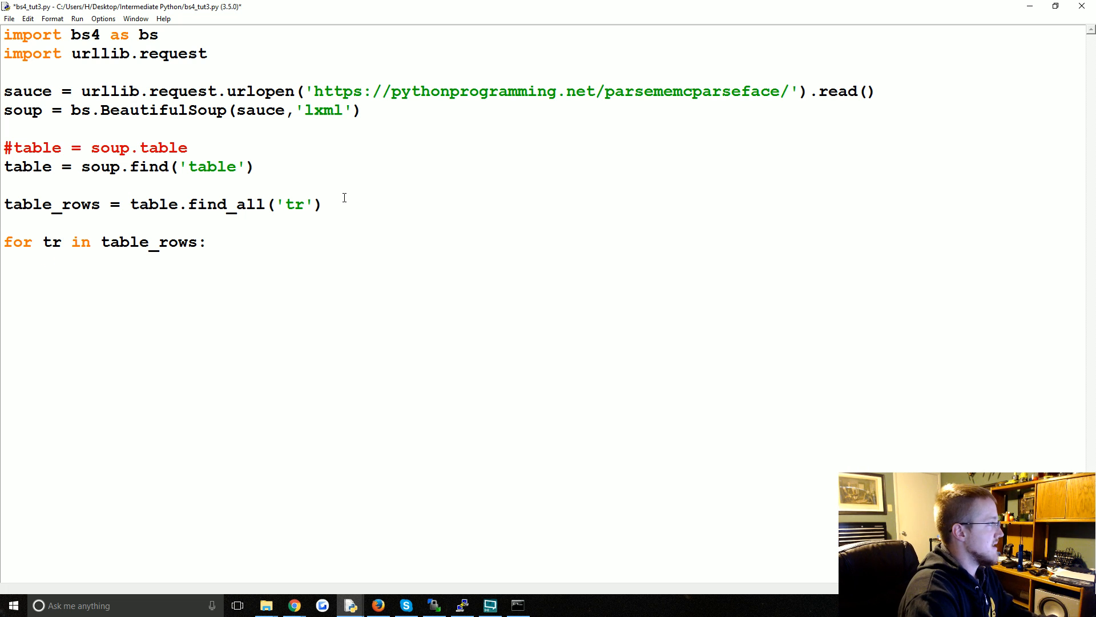
In the loop, find each row's td cells, build row = [i.text for i in td] and print it.
type("td = tr.find")
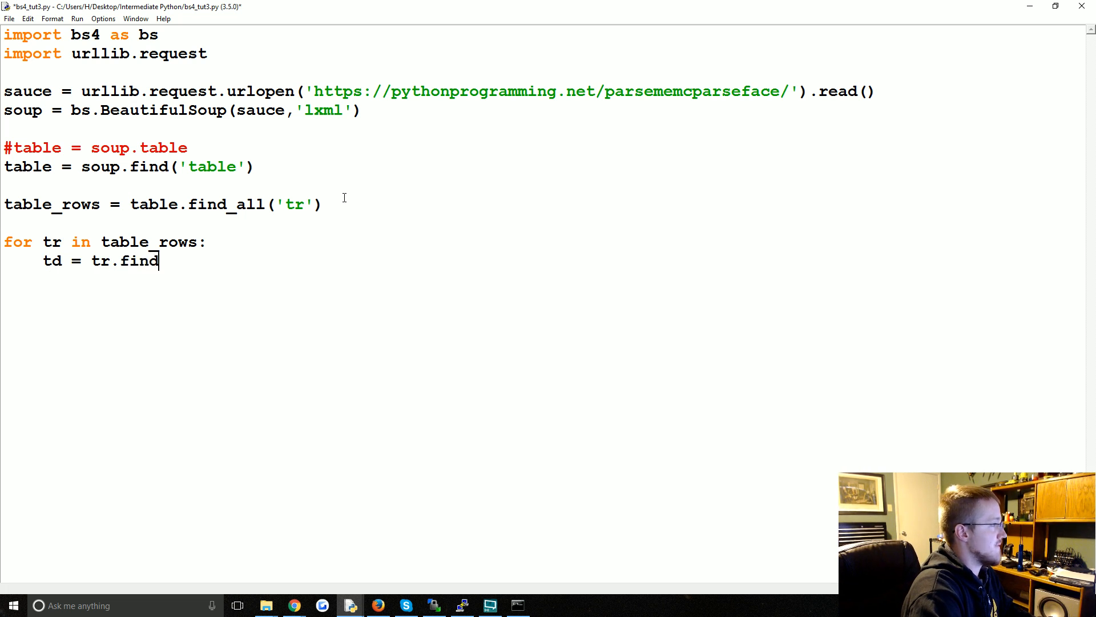
type("_all('')")
type("row")
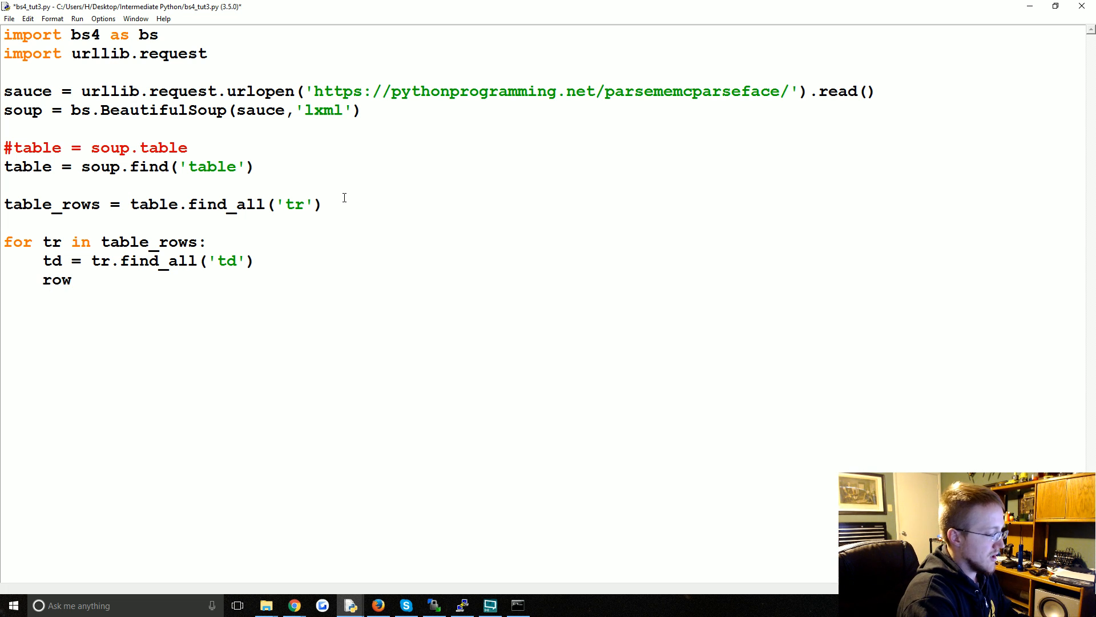
type("[]")
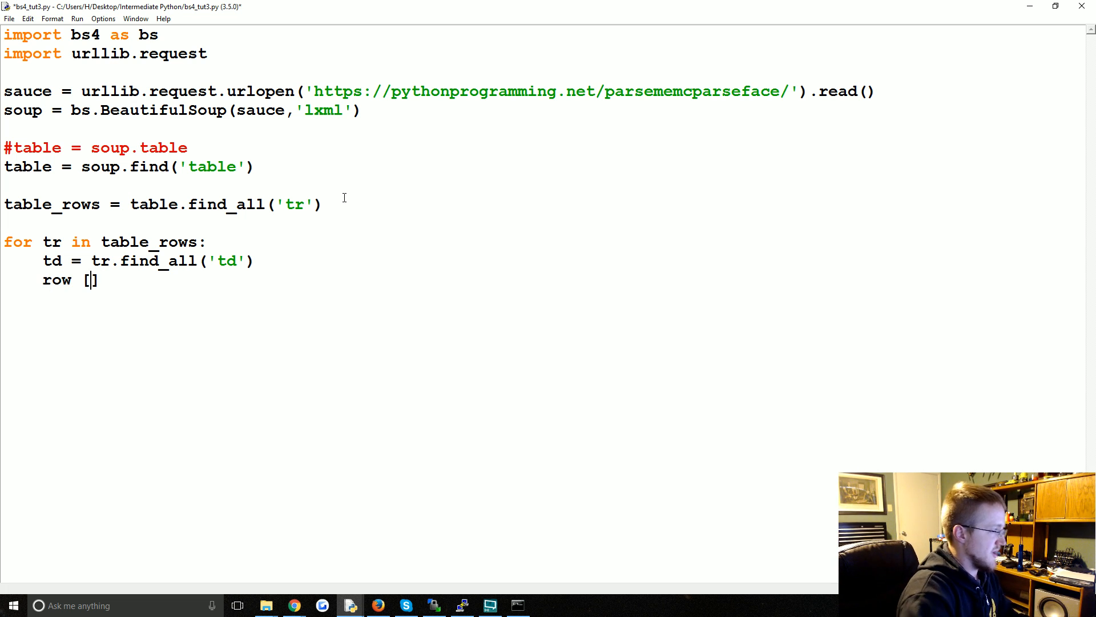
type("i.t")
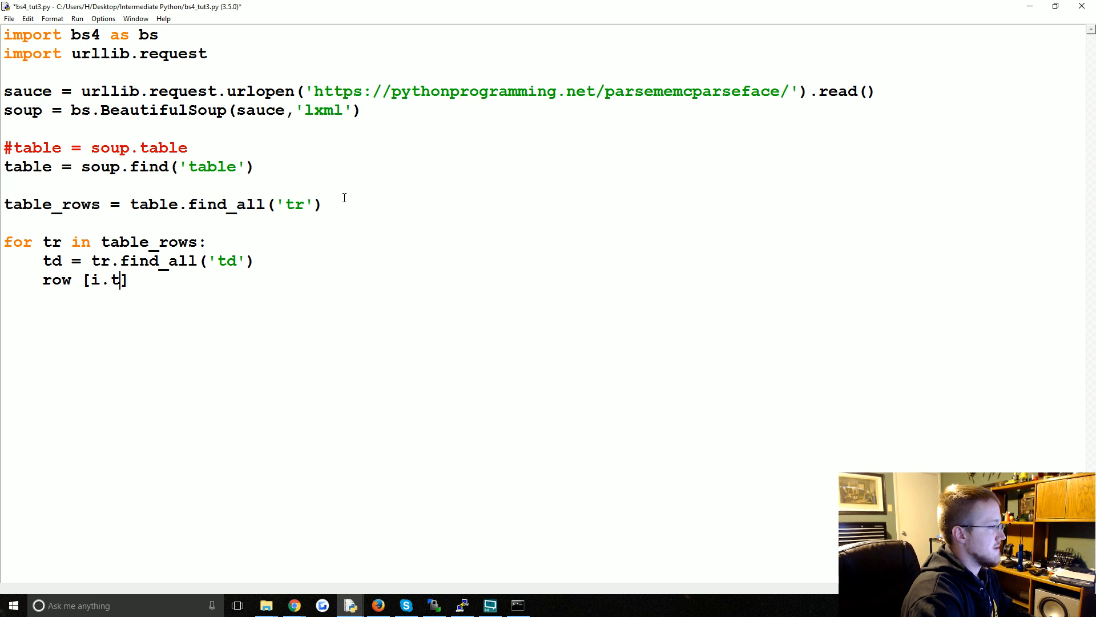
type("ext for i in")
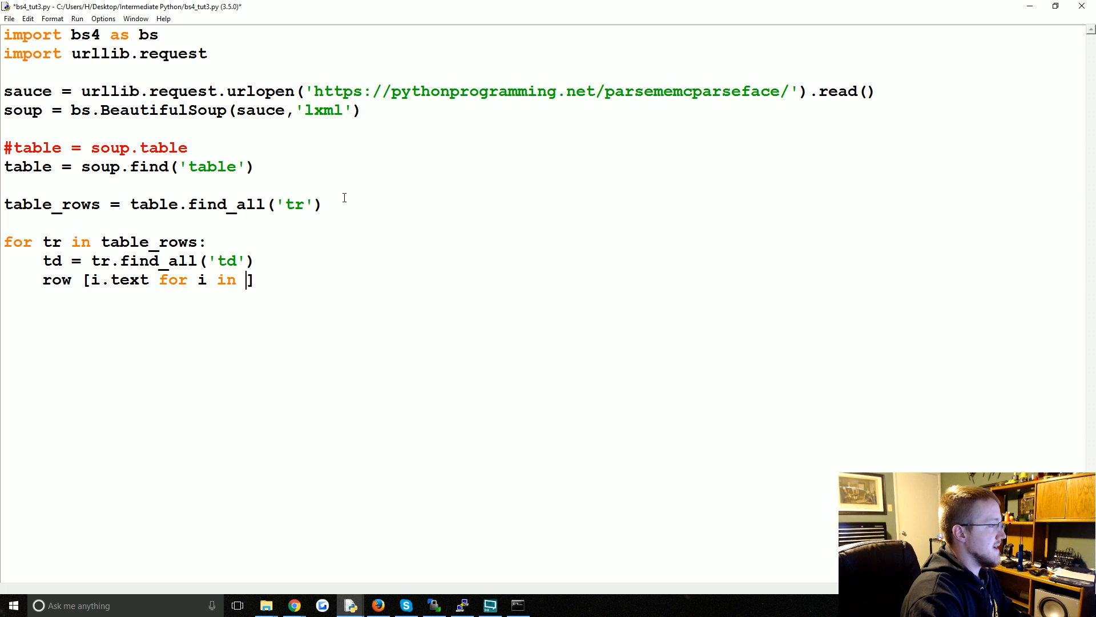
type("td")
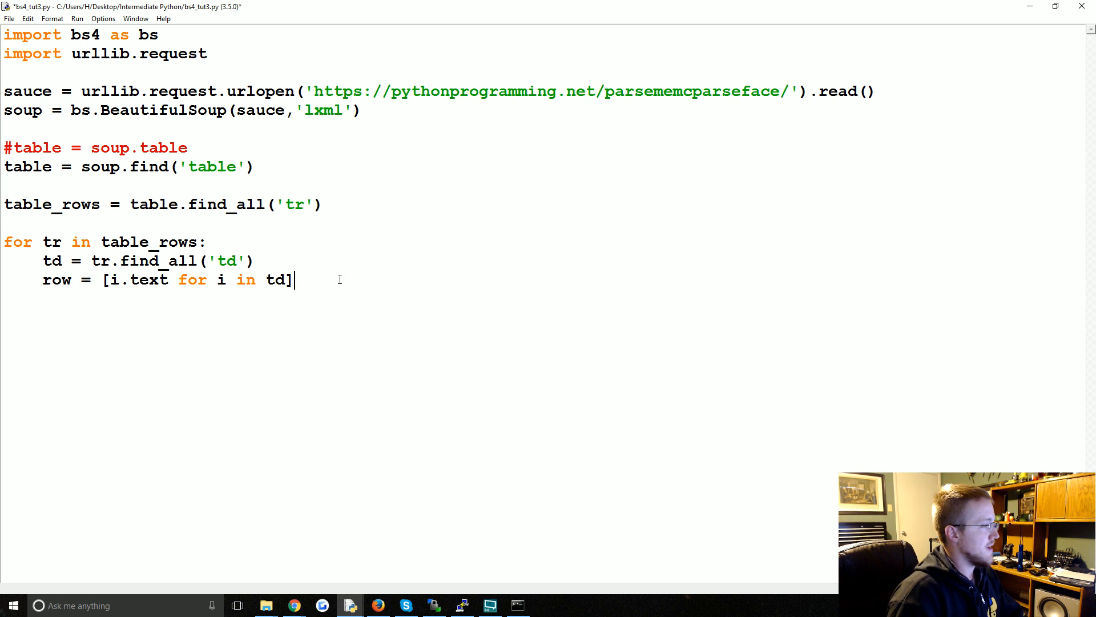
type("print(")
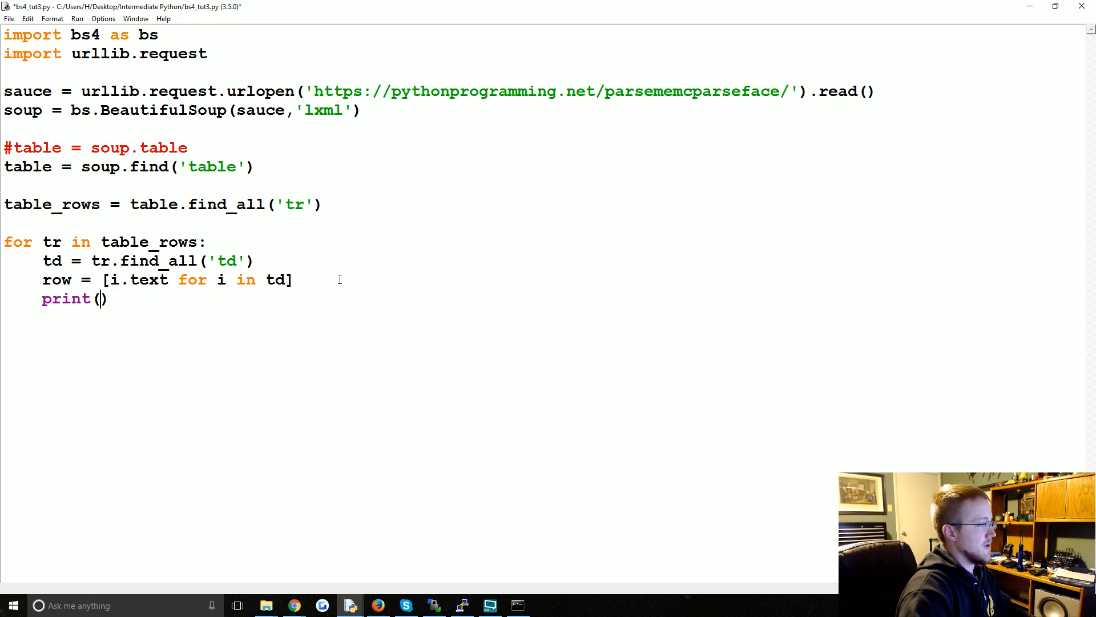
type("ro")
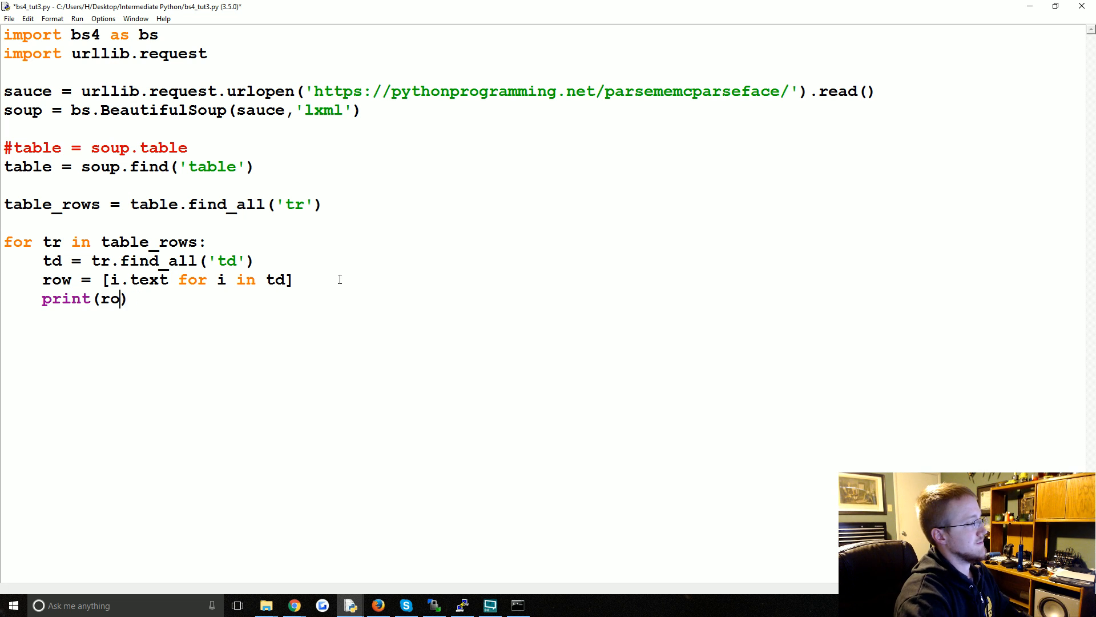
type("w)")
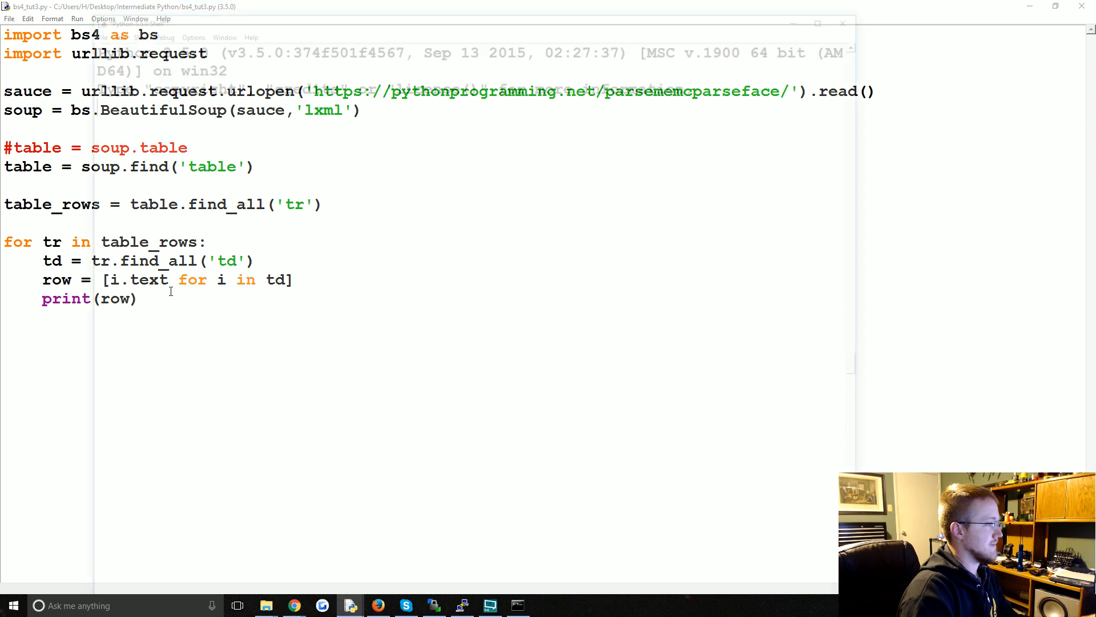
Run bs4_tut3.py with F5 and view each table row printed as a list in the Shell.
key("F5")
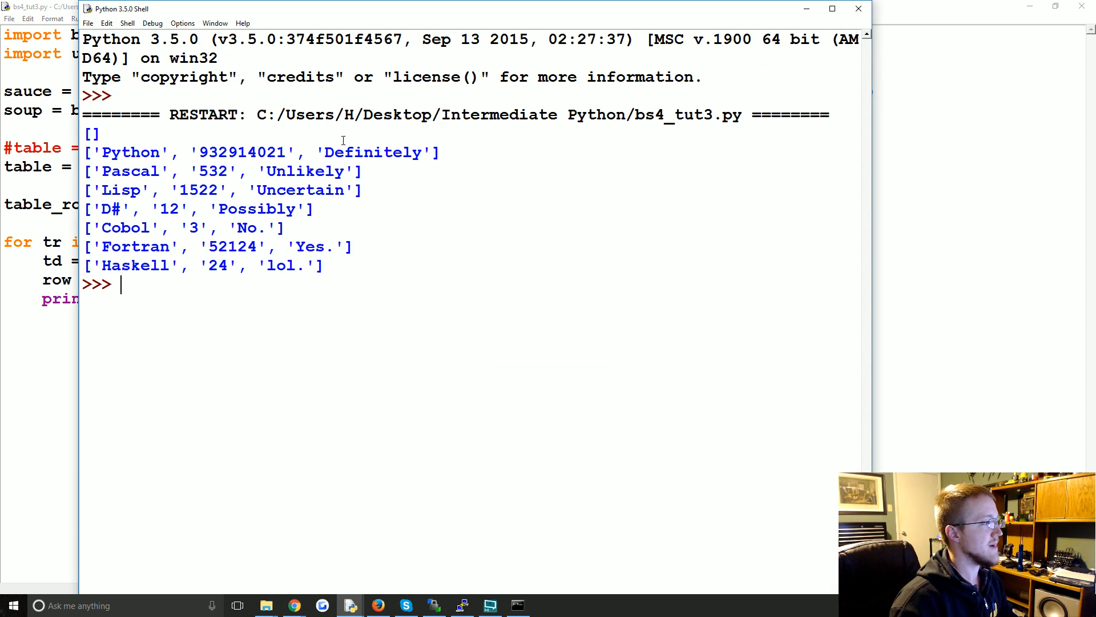
left_click_drag(136, 152, 296, 264)
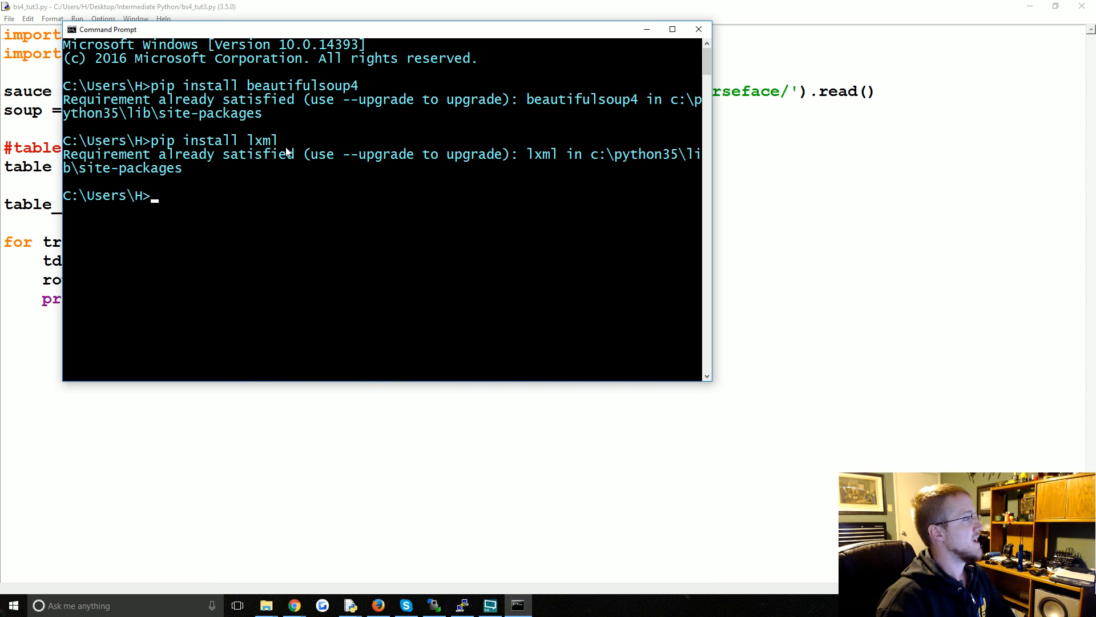
Enter the pip install pandas command at the Command Prompt.
type("pip")
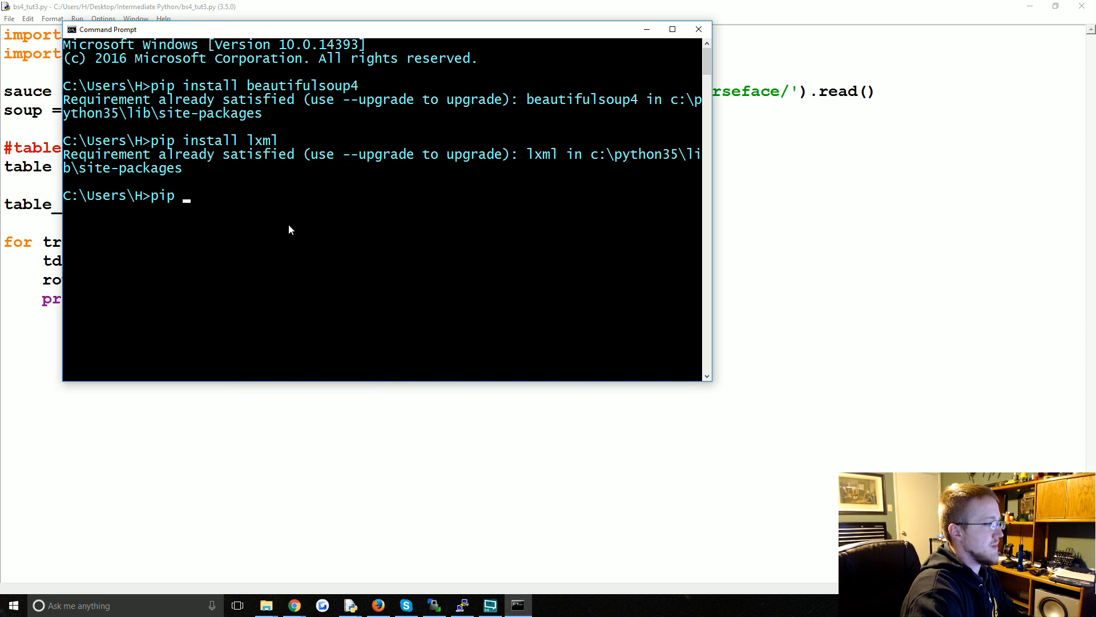
type("install pandas")
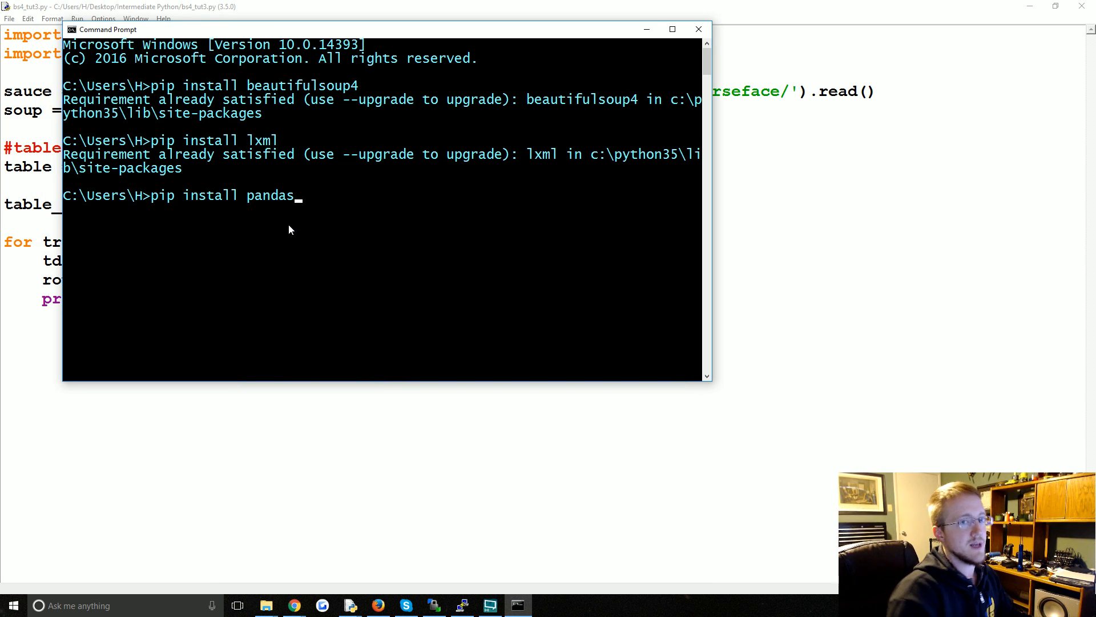
mouse_move(164, 36)
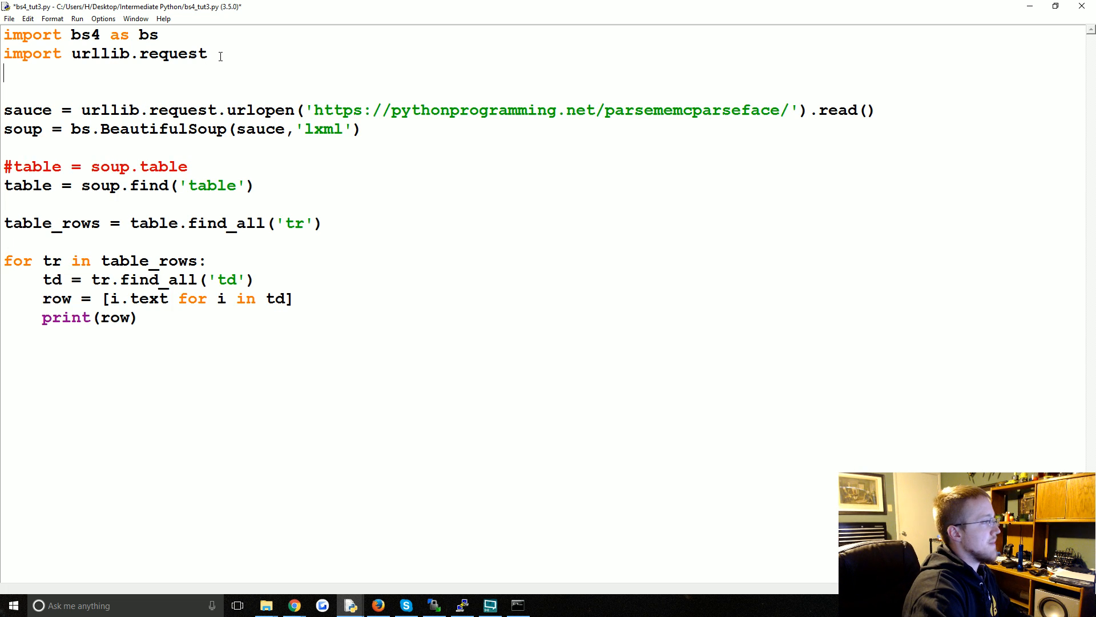
Import pandas as pd, comment out the BeautifulSoup code, and add dfs = pd.read_html on the parsememcparseface URL.
type("import pandas as pd")
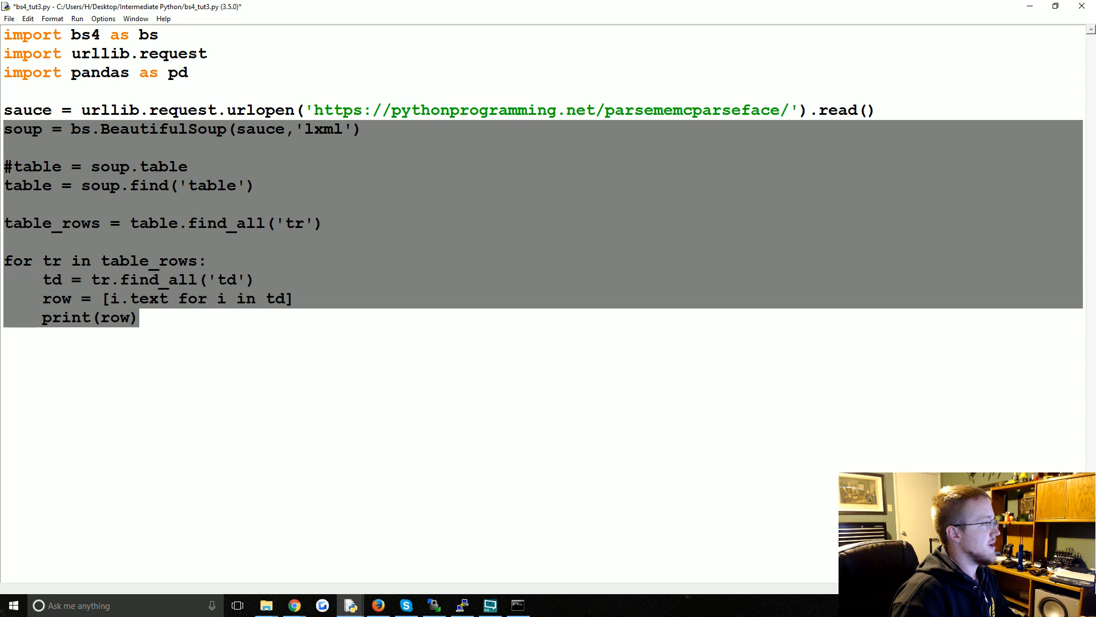
key("alt+3")
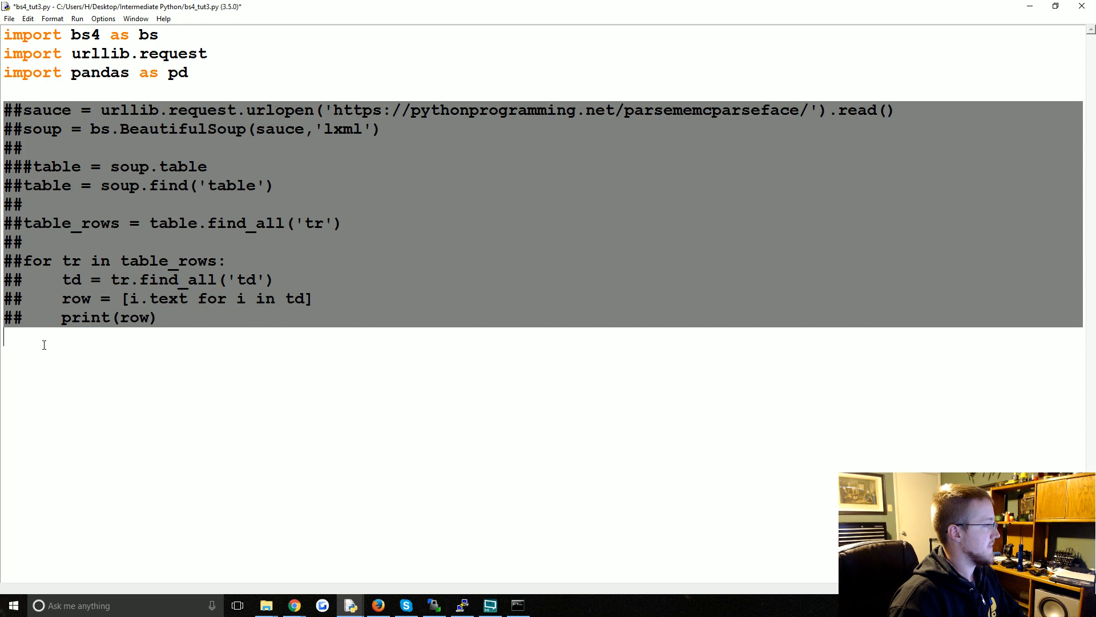
type("df")
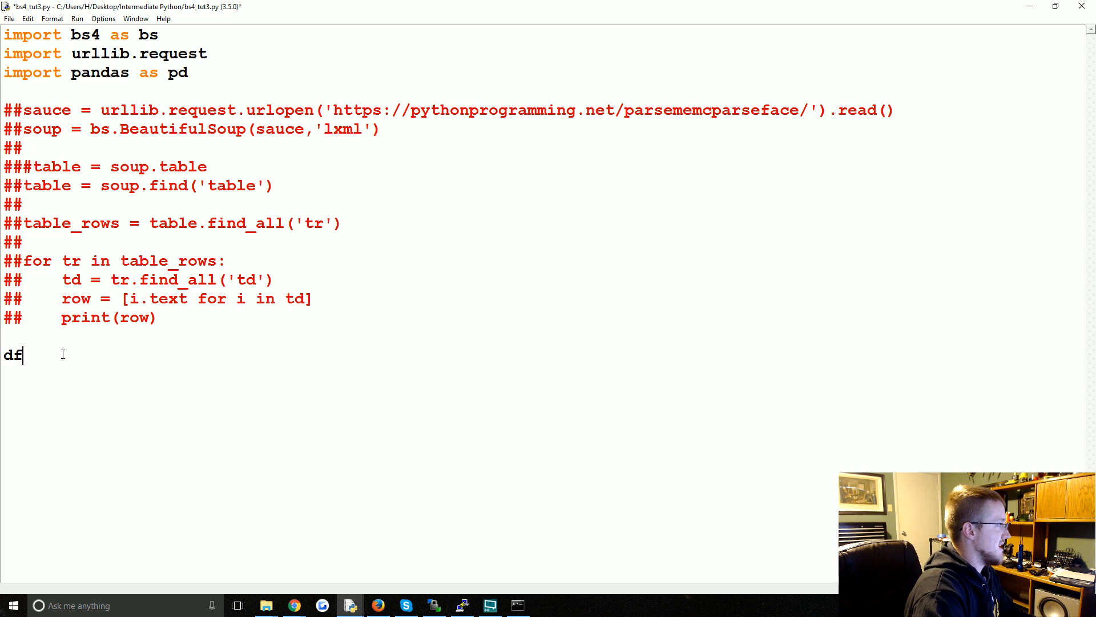
type("s = pd.re")
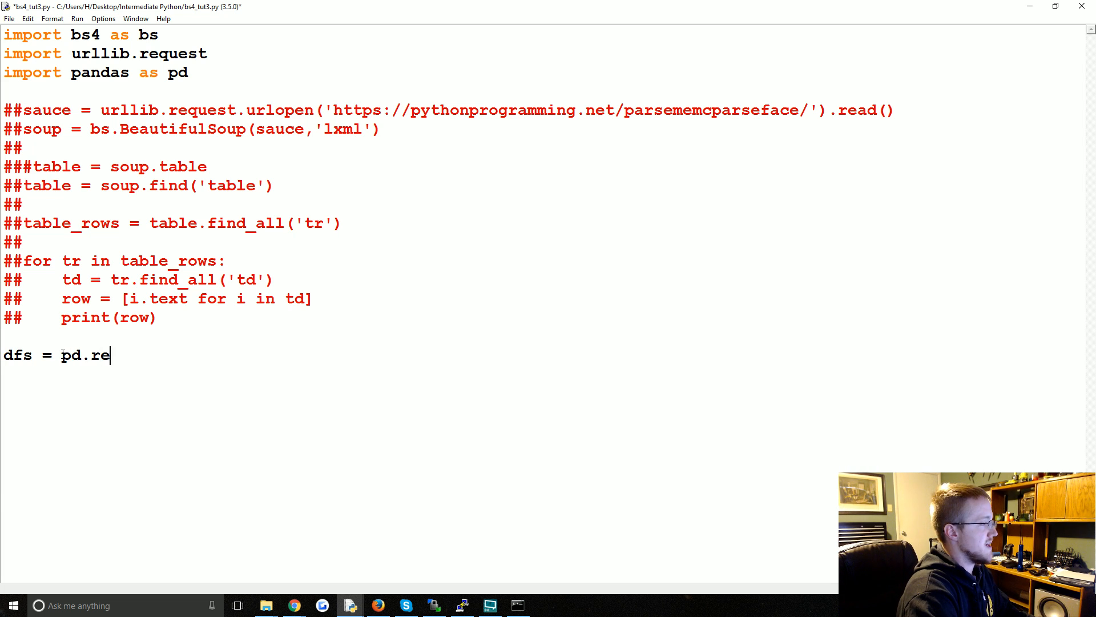
type("ad_html()")
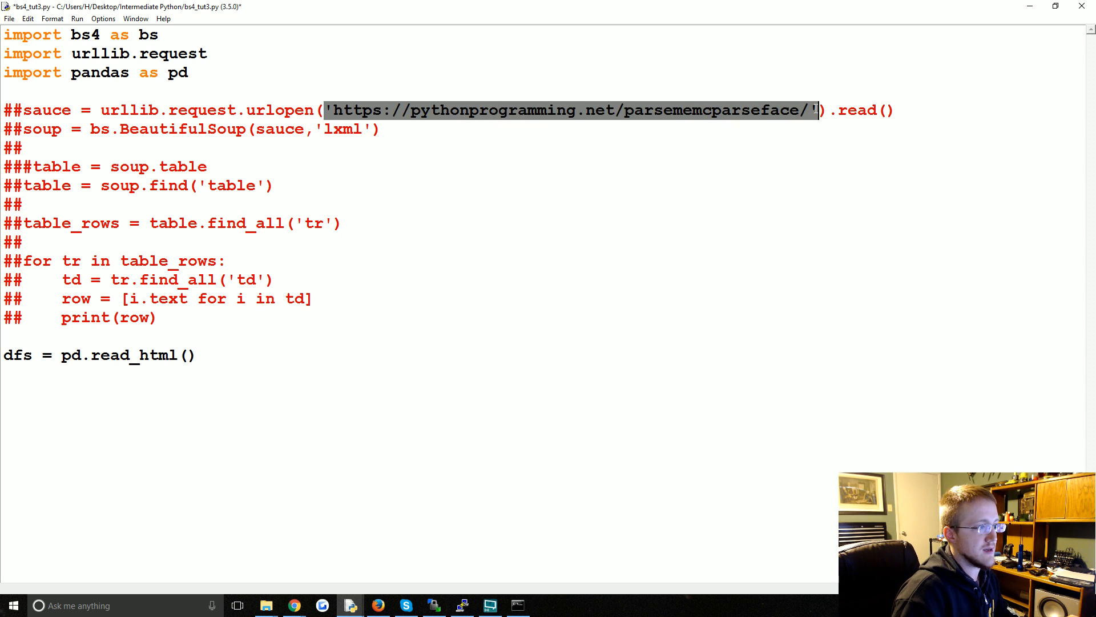
type("'https://pythonprogramming.net/parsememcparseface/'")
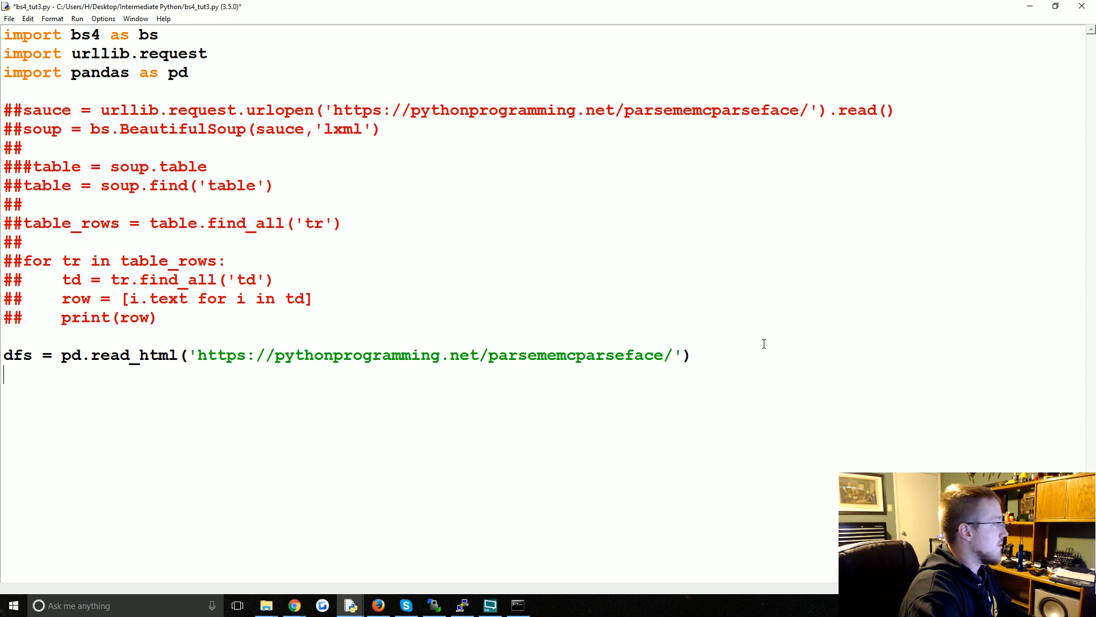
Loop over dfs printing each DataFrame, add header=0 to read_html, and run the script.
type("for df in dfs:")
type("print(")
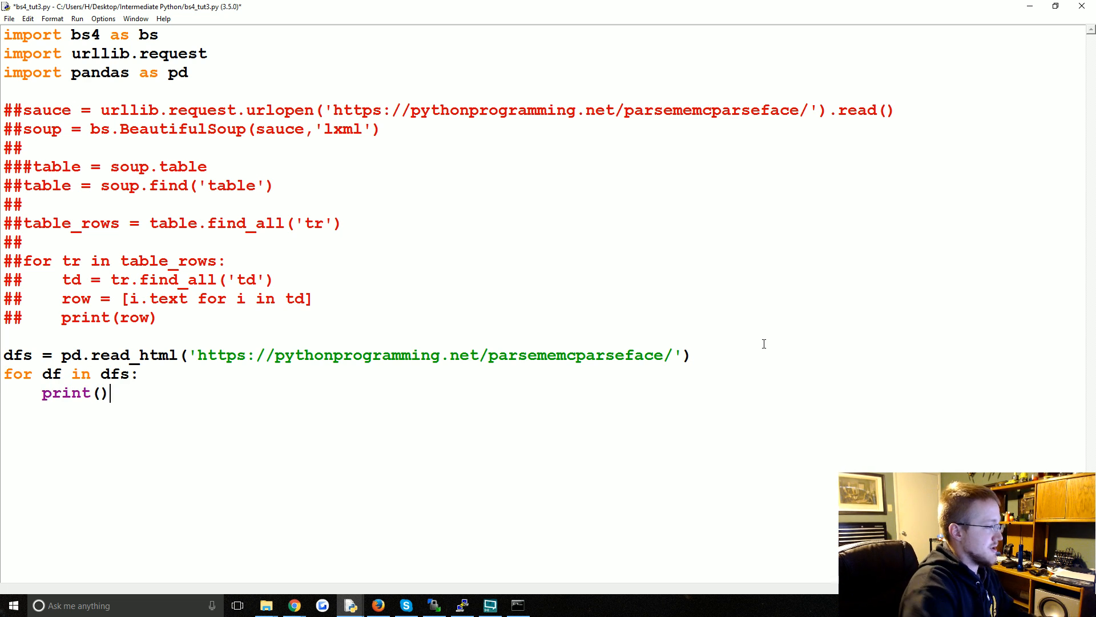
type("df.head(")
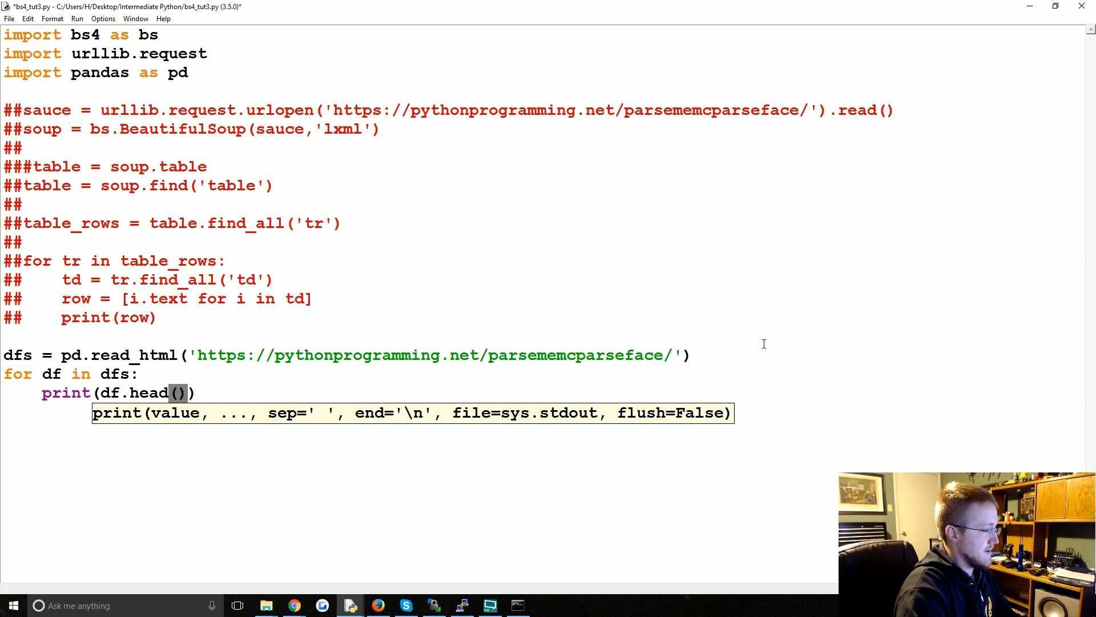
key("BackSpace")
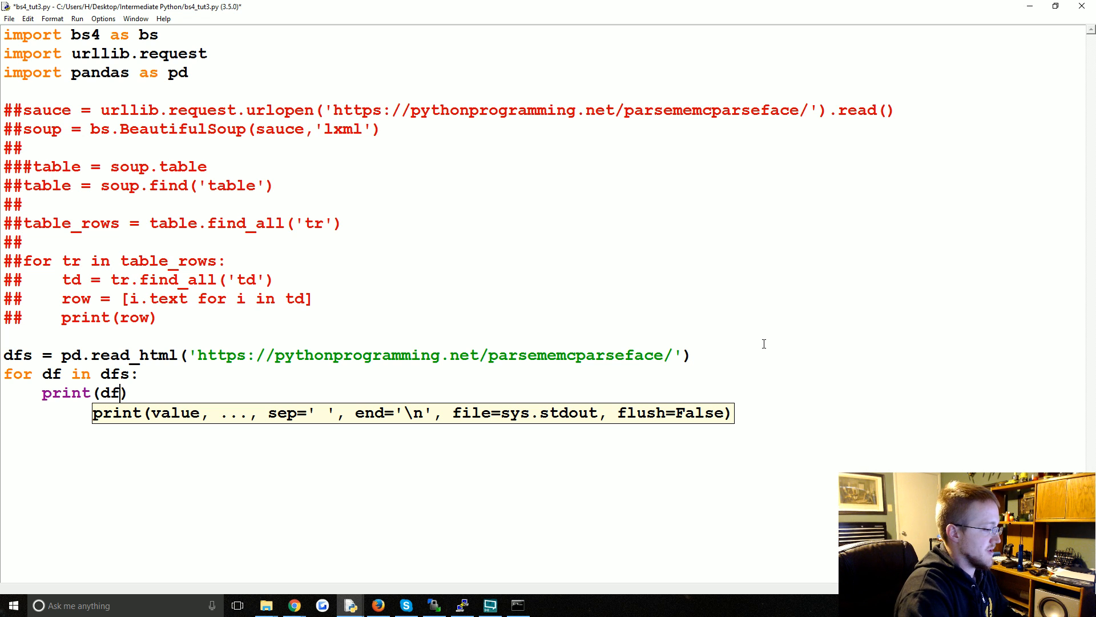
key("F5")
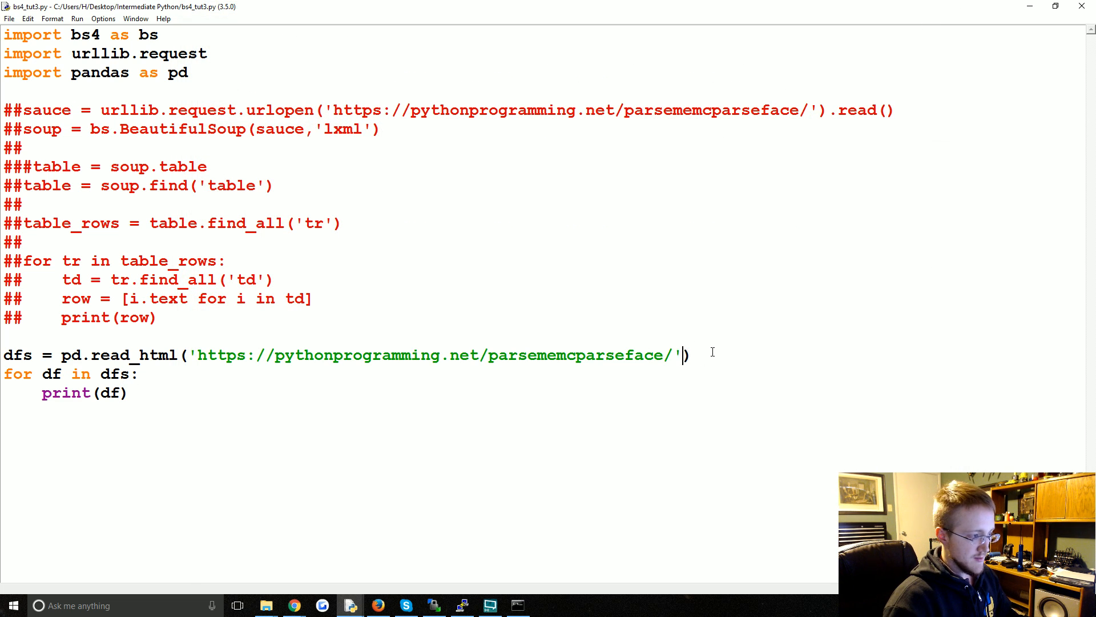
type(",header=0")
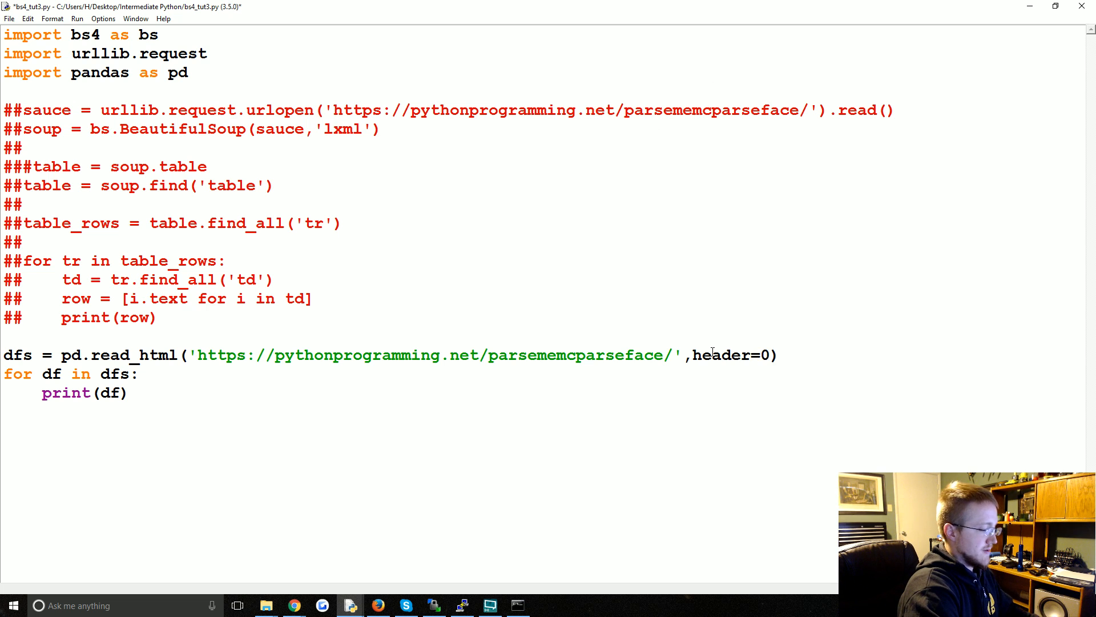
key("F5")
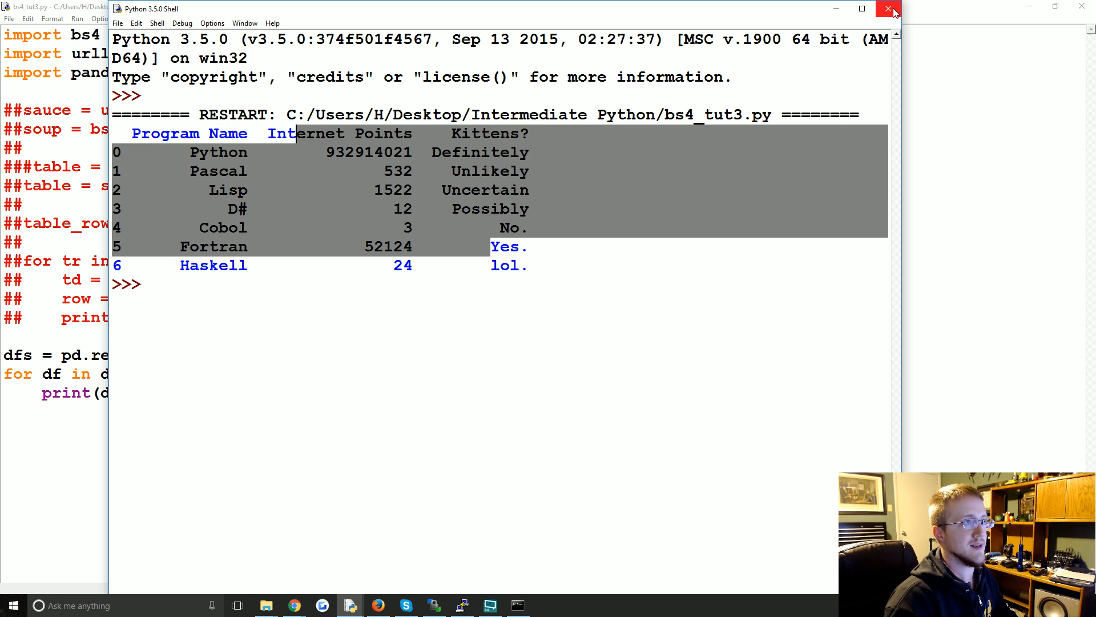
Close the Python Shell output window.
left_click(893, 8)
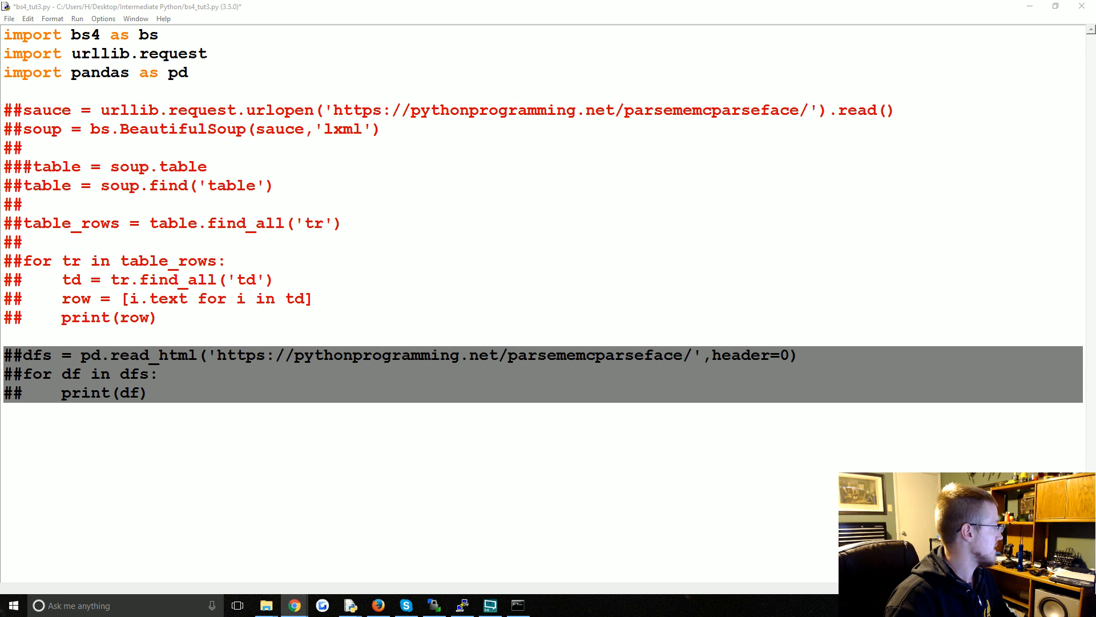
Return to the scraped page in Chrome and open its sitemap.xml, scrolling through the loc URLs.
left_click(293, 605)
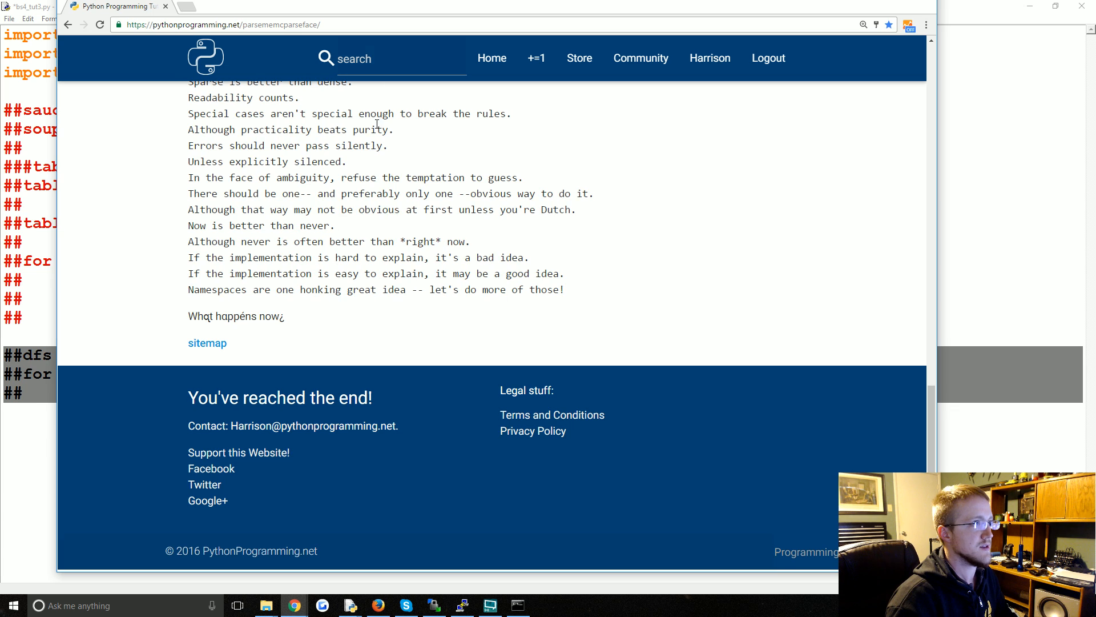
mouse_move(206, 344)
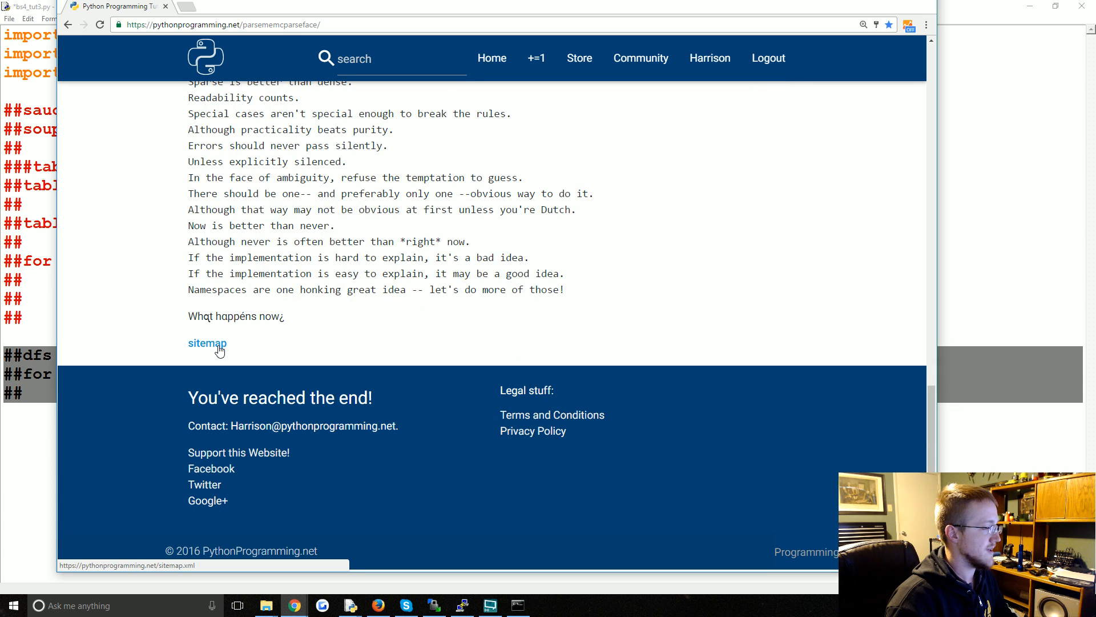
left_click(207, 344)
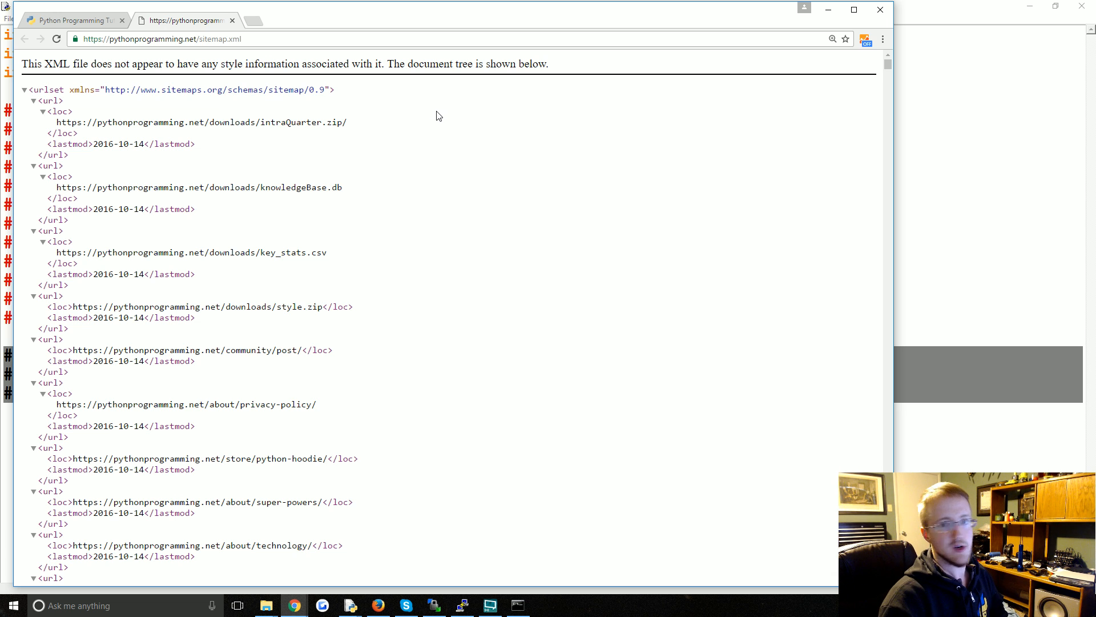
mouse_move(210, 113)
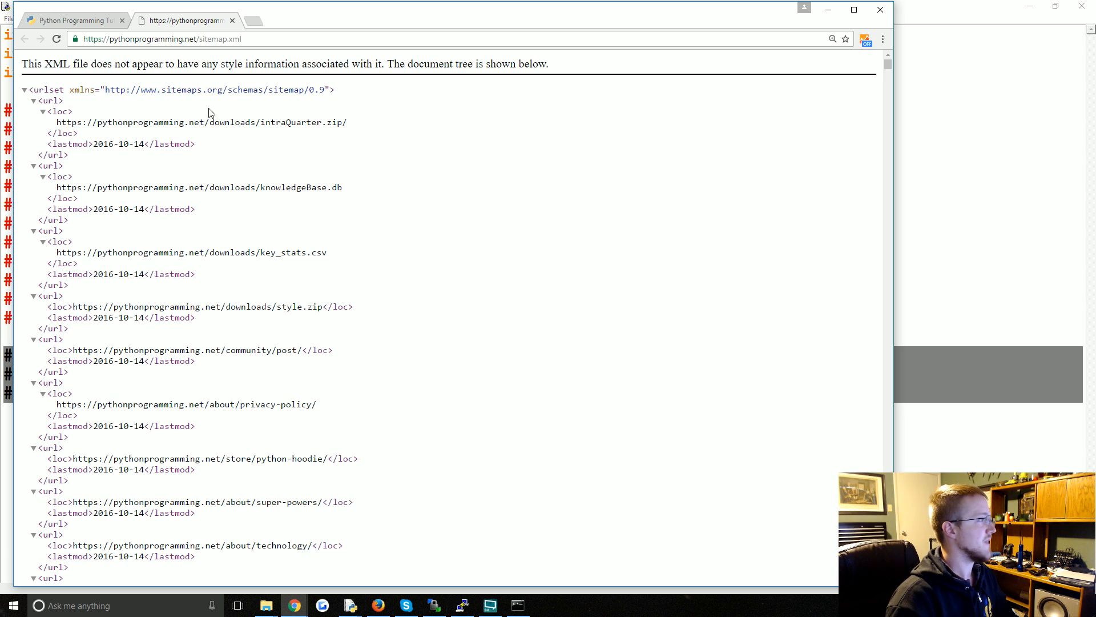
scroll("down", 3)
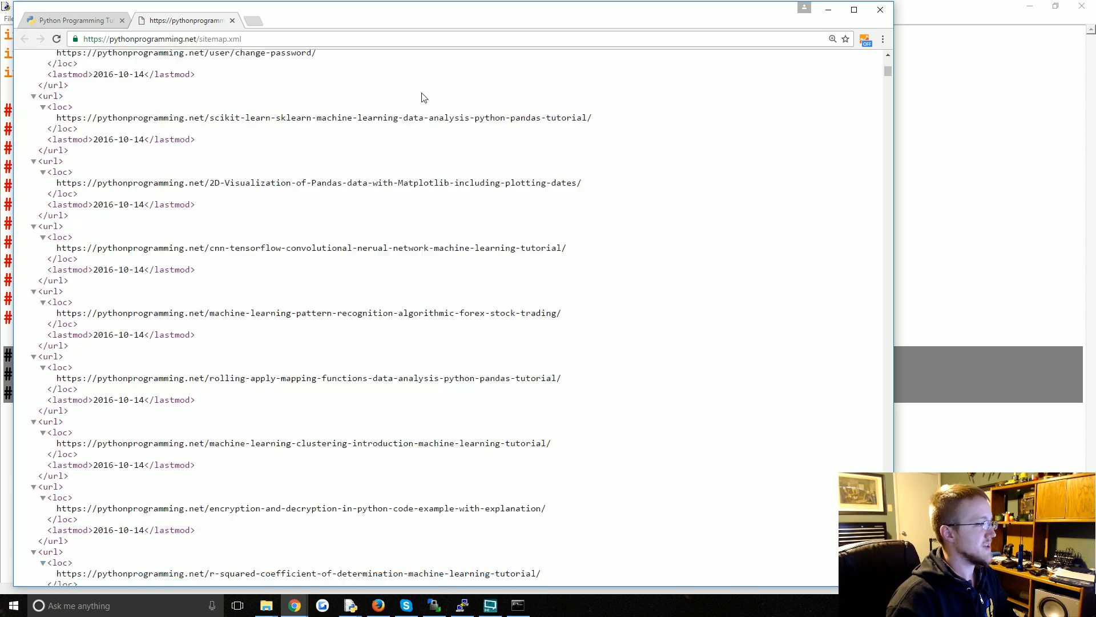
scroll("down", 3)
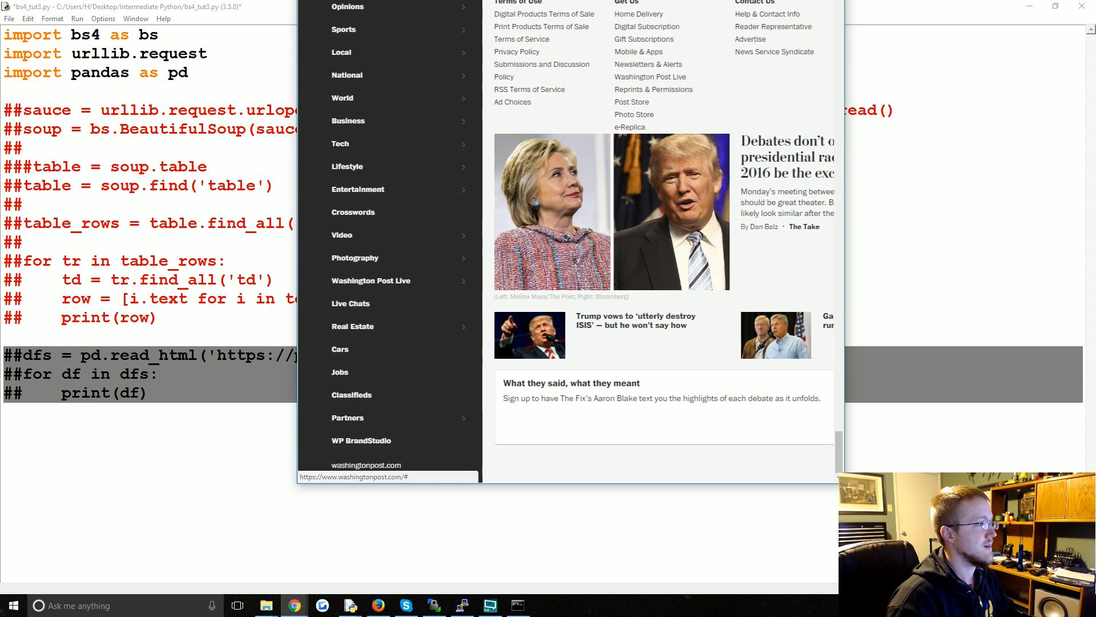
Browse the Washington Post news-sitemap-index.xml in a maximized Chrome window.
scroll("down", 3)
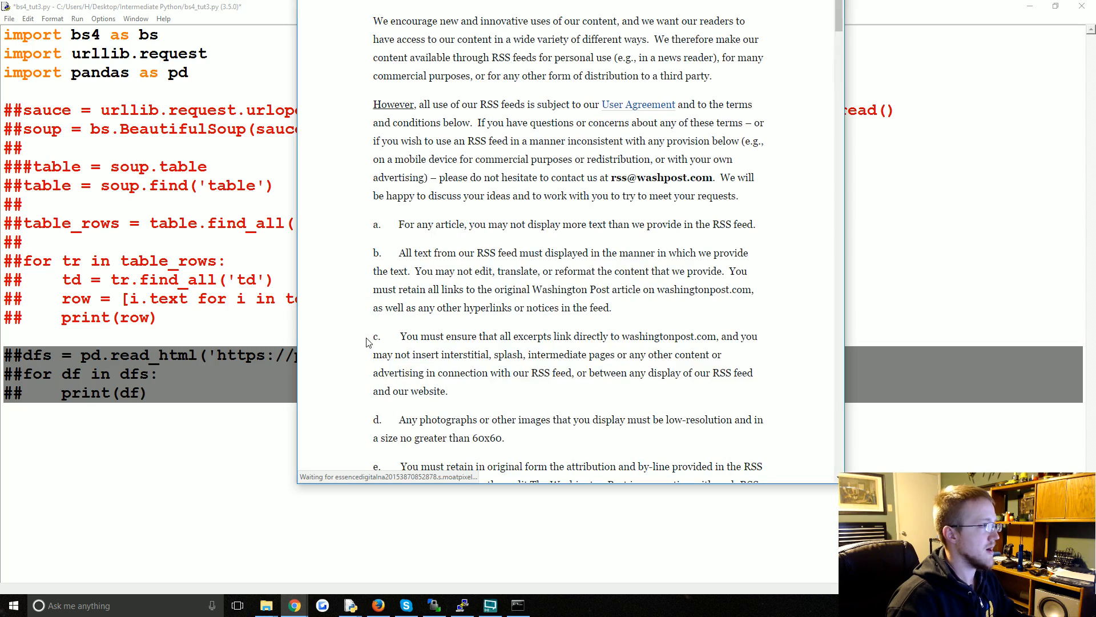
scroll("down", 3)
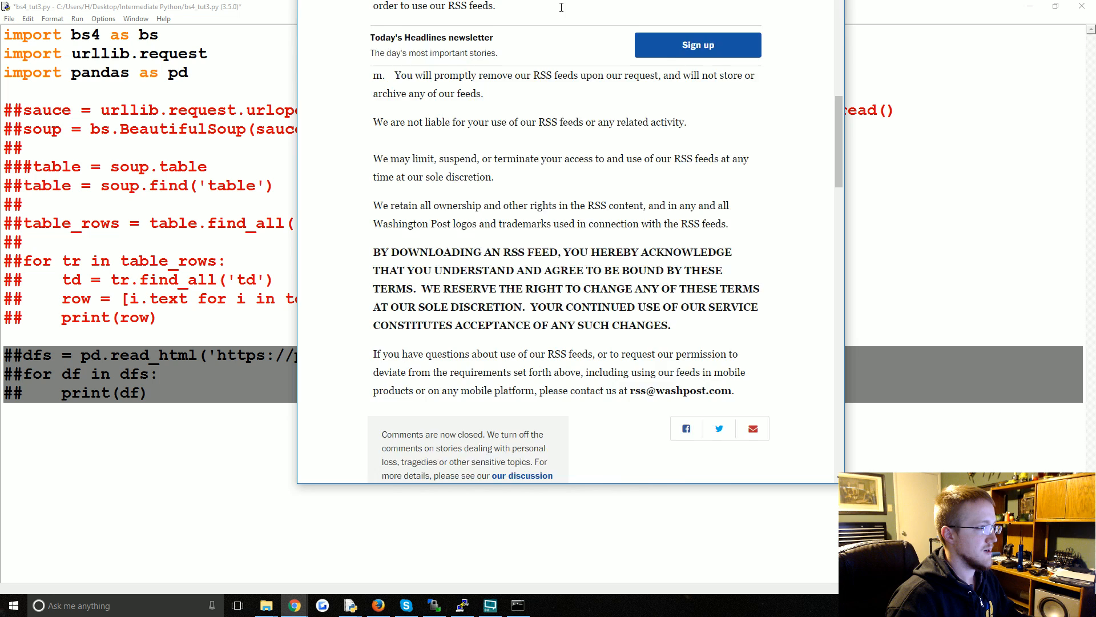
scroll("down", 3)
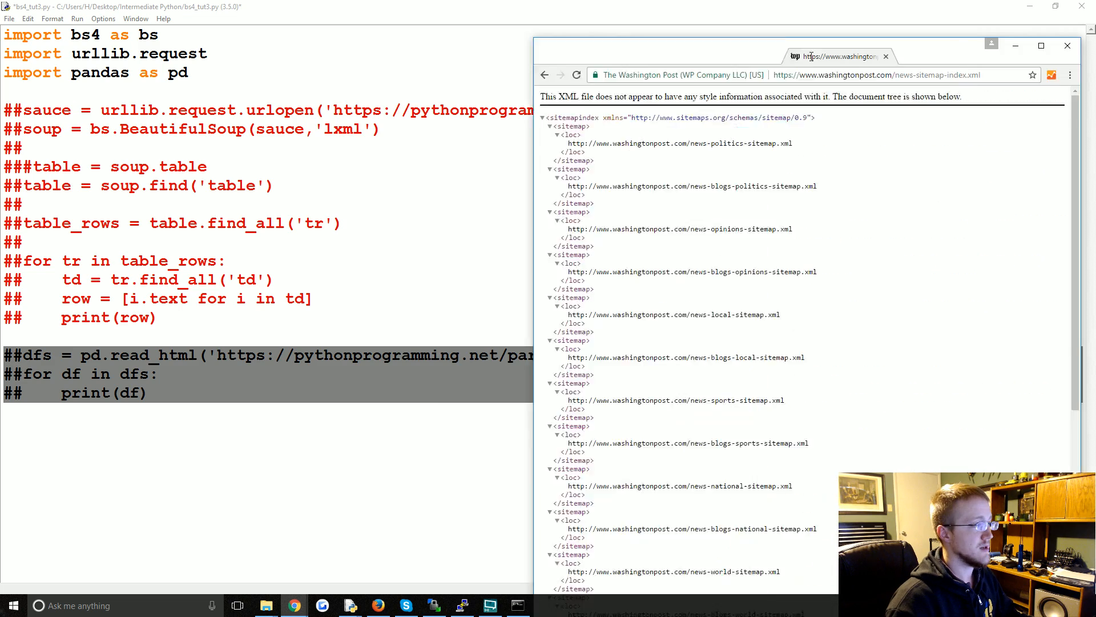
left_click(1040, 46)
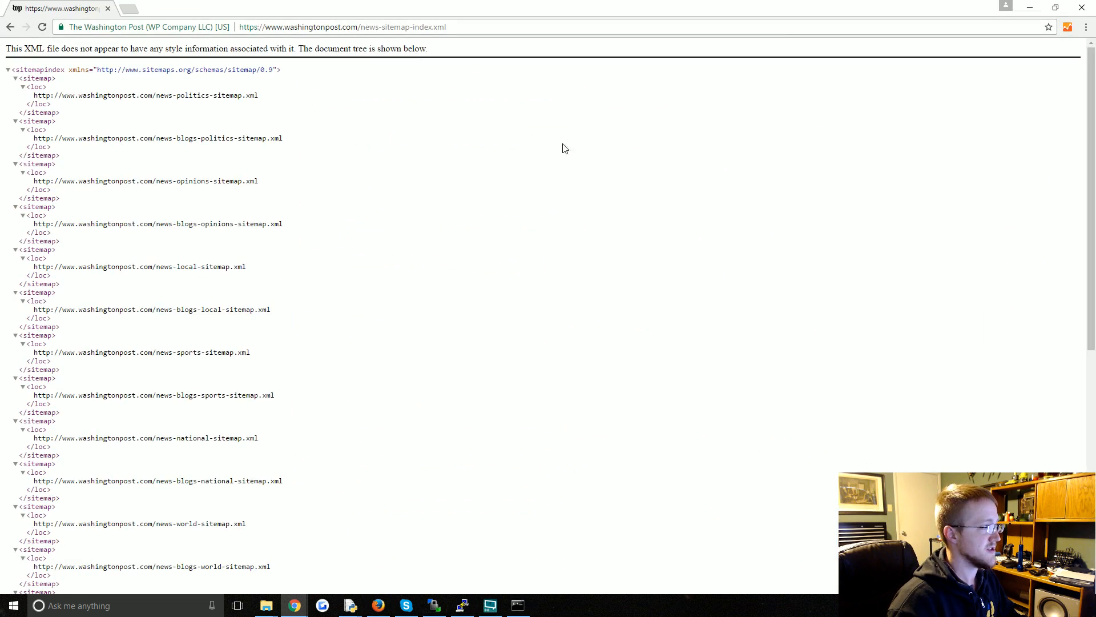
scroll("down", 3)
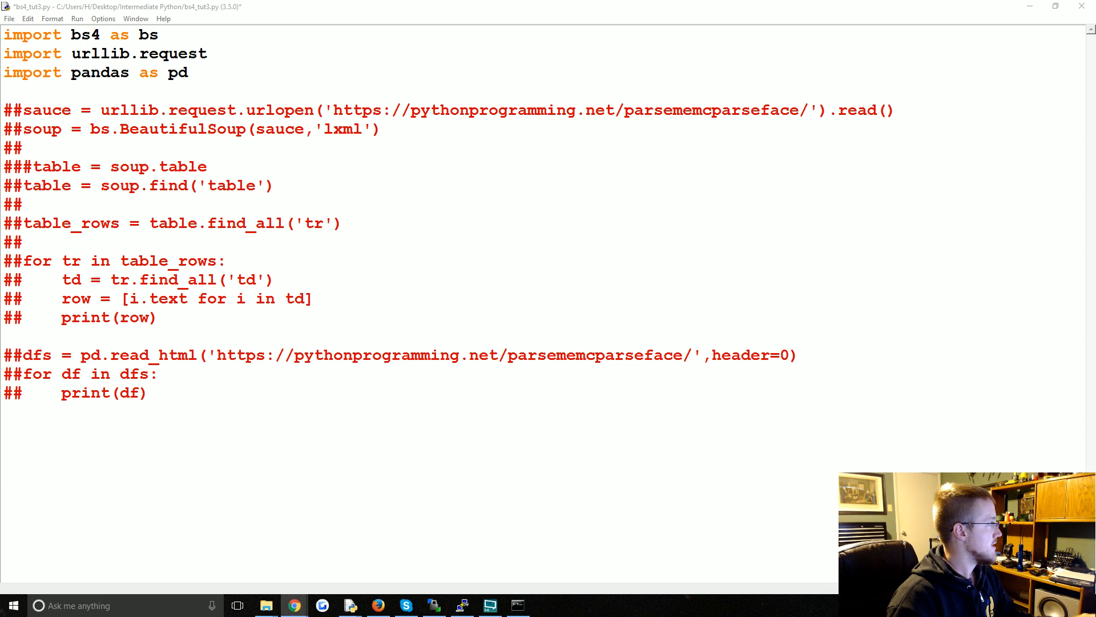
Point the request at sitemap.xml with the 'xml' parser, add print(soup), and run to see the urlset output.
left_click(147, 392)
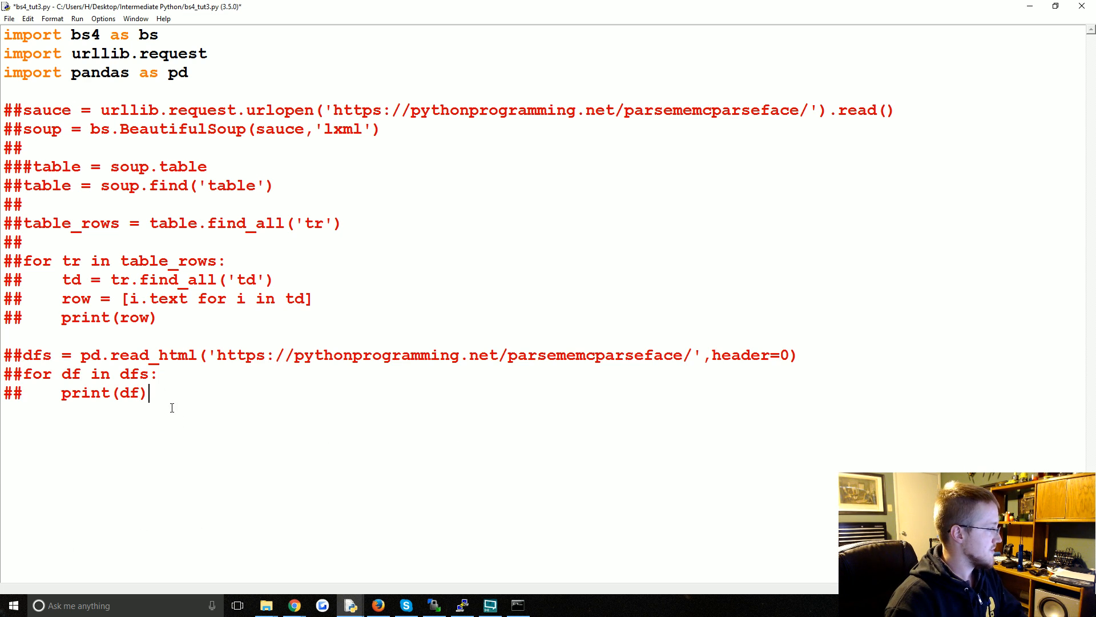
key("enter")
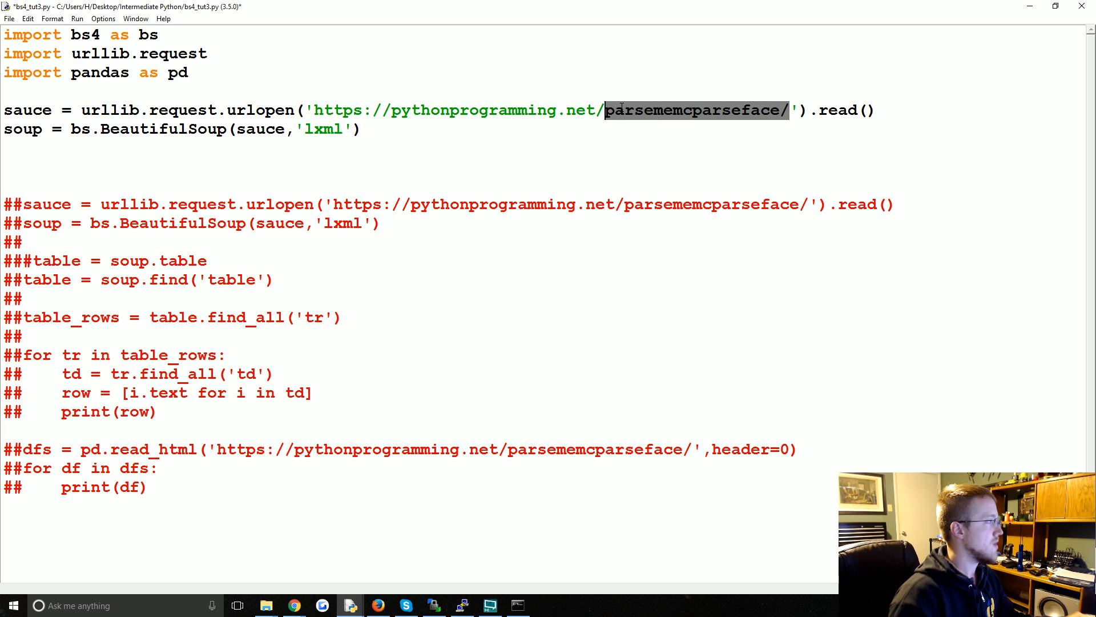
type("sitemap.xml")
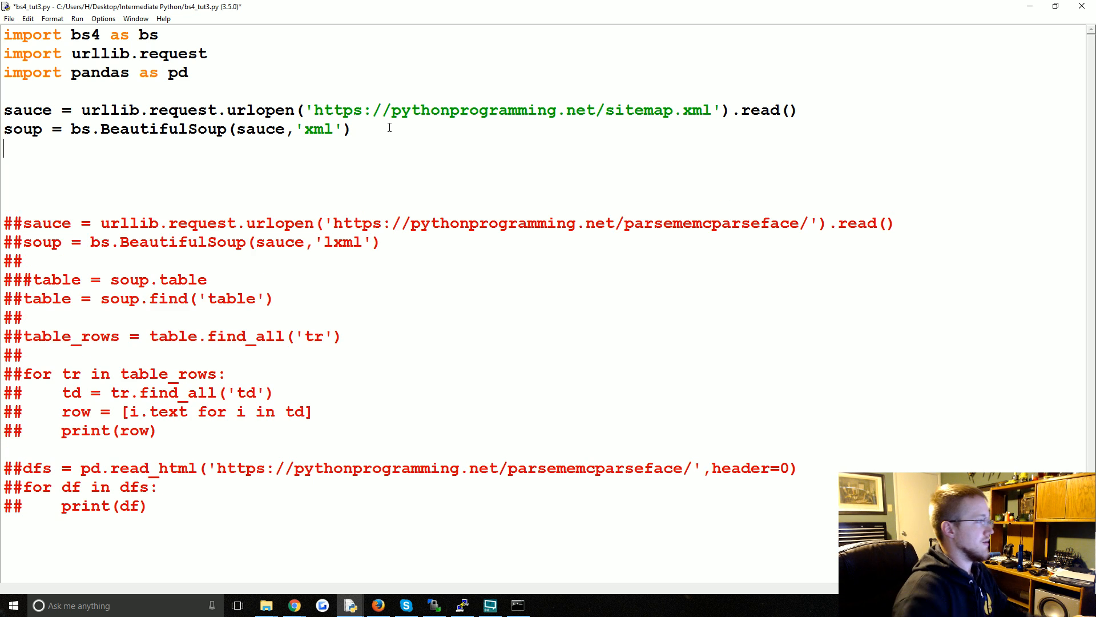
type("pri")
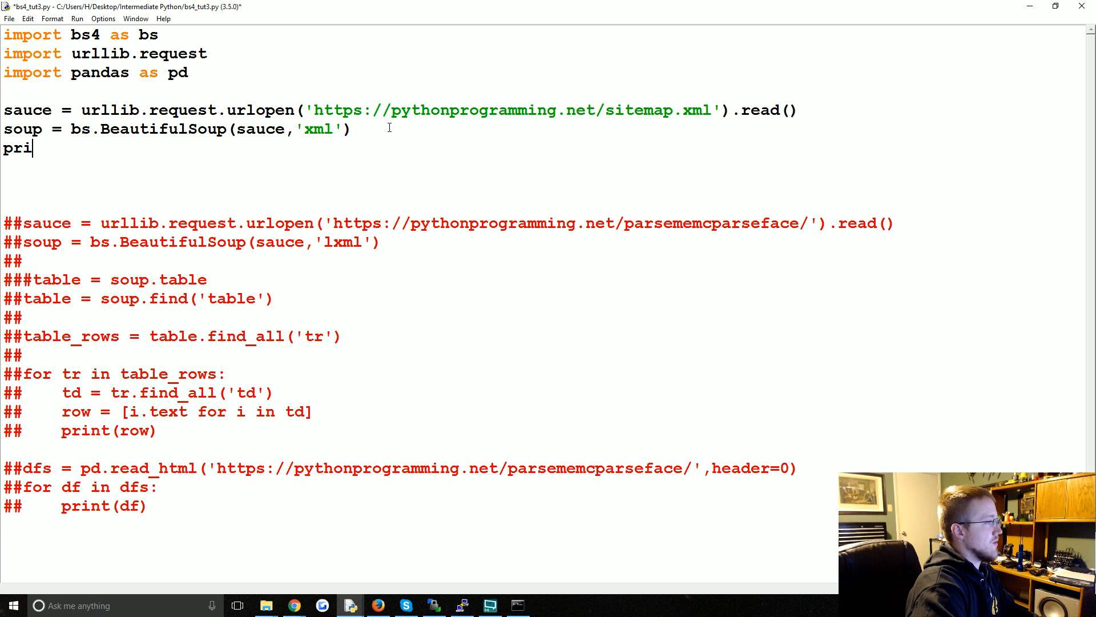
type("nt(soup)")
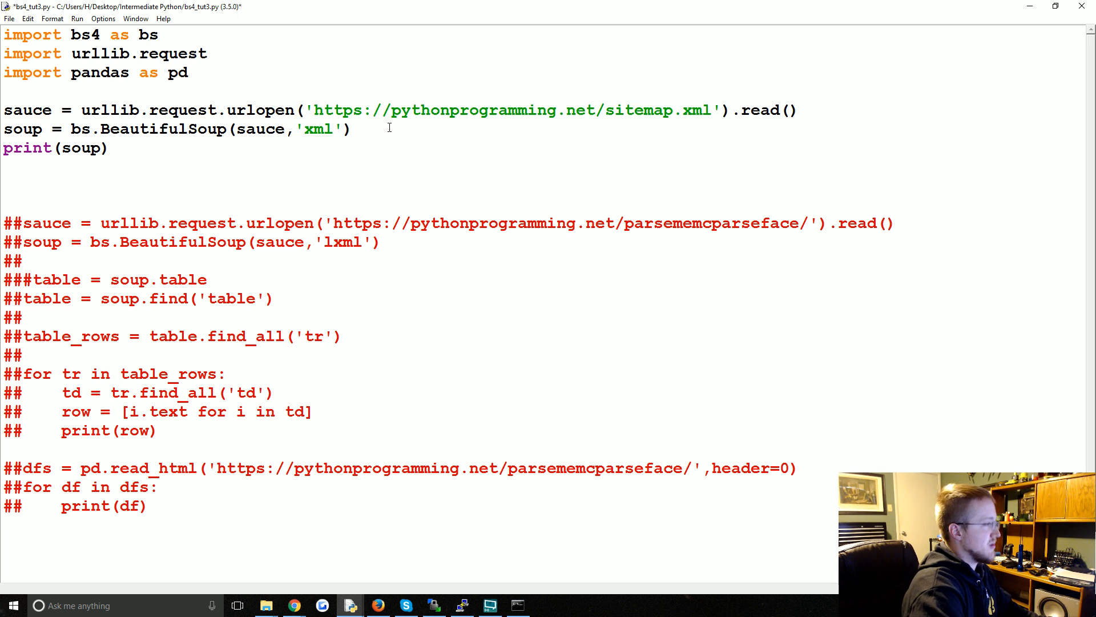
key("F5")
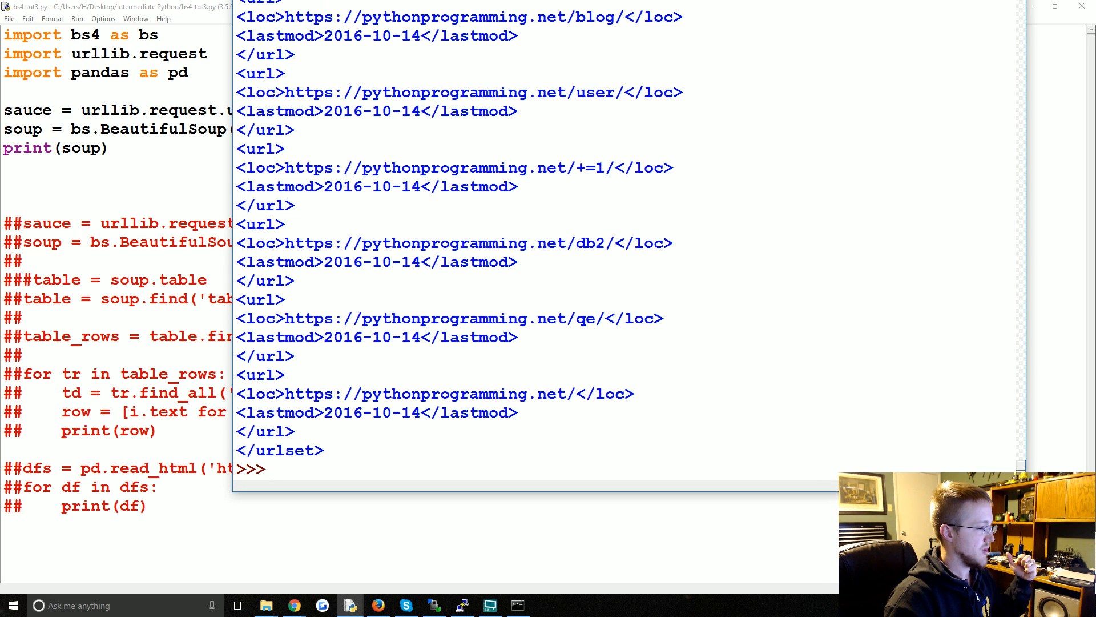
Highlight a closing url tag and its loc line in the sitemap printout to inspect the structure.
double_click(262, 431)
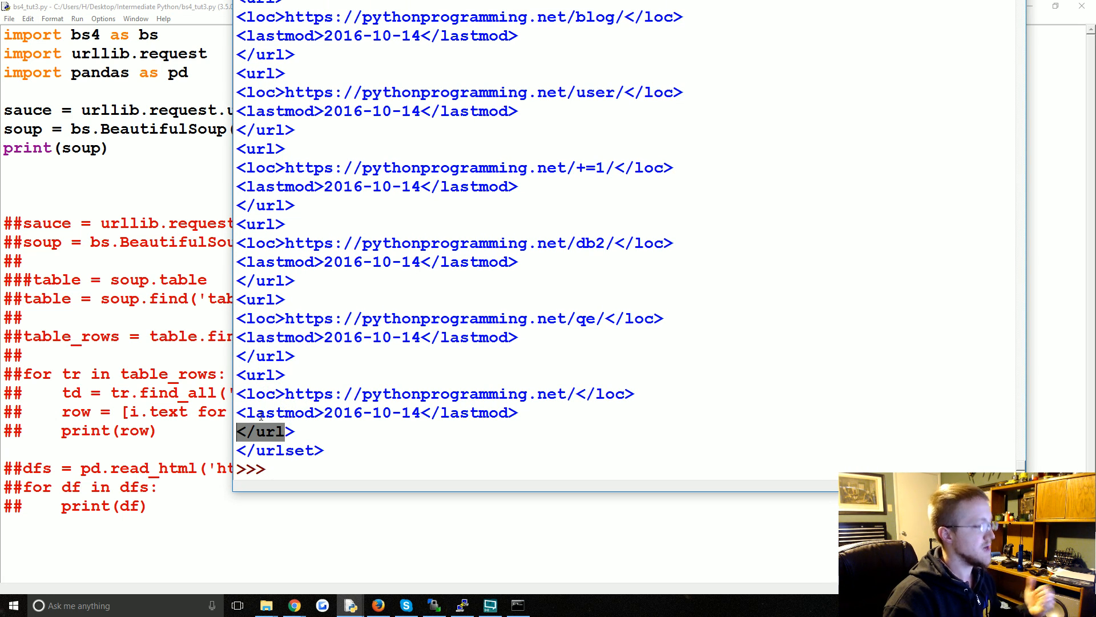
left_click_drag(238, 412, 421, 412)
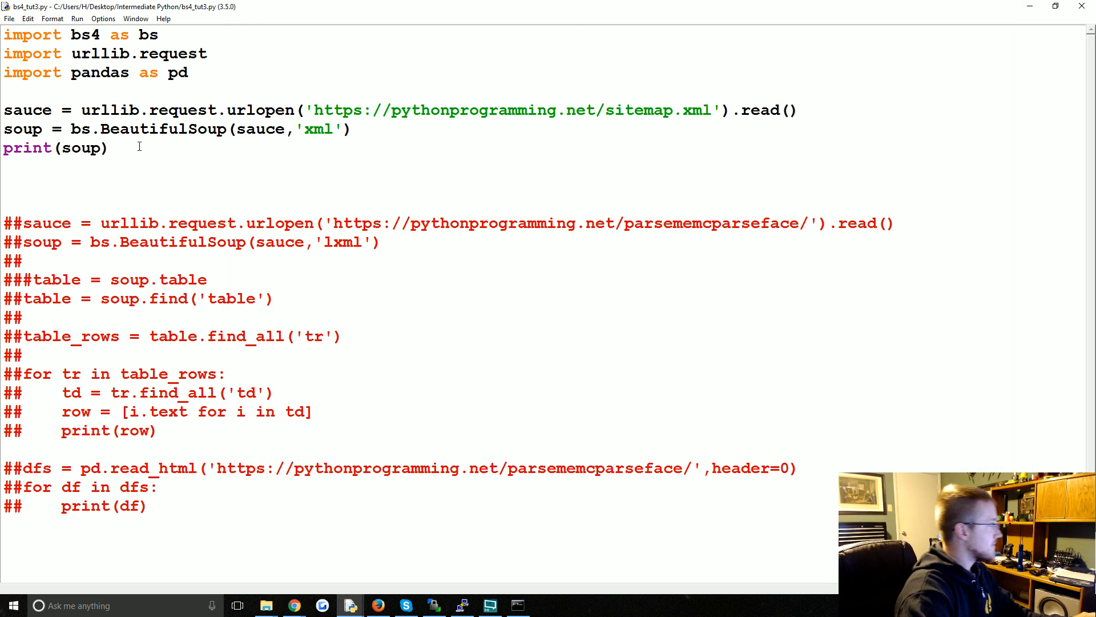
Replace print(soup) with a for loop over soup.find_all('loc') printing each url.text.
key("Backspace")
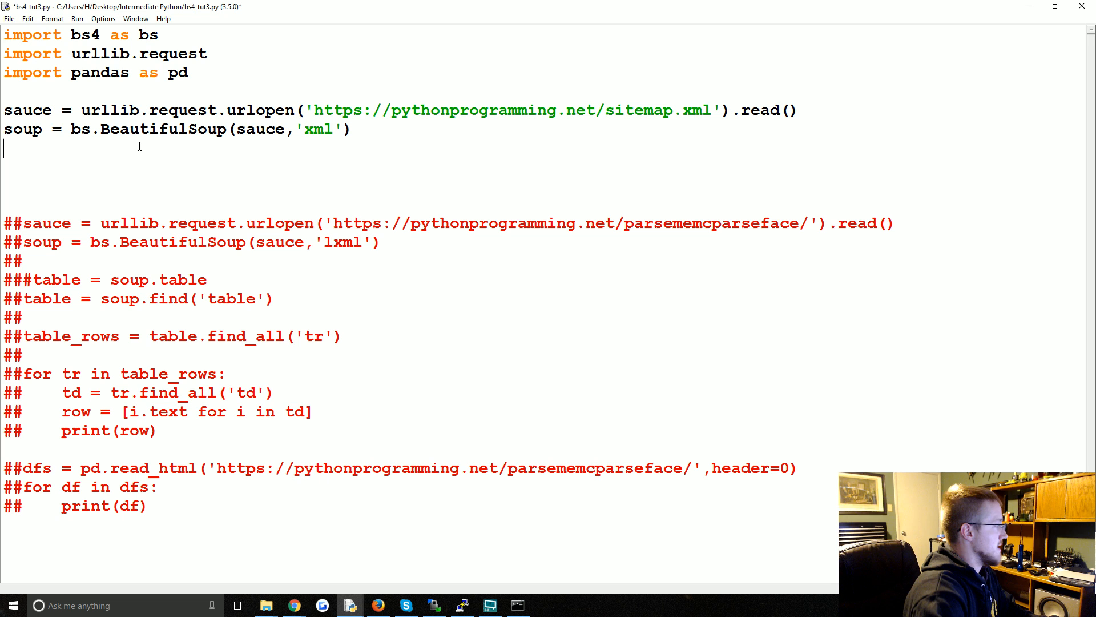
type("for ur")
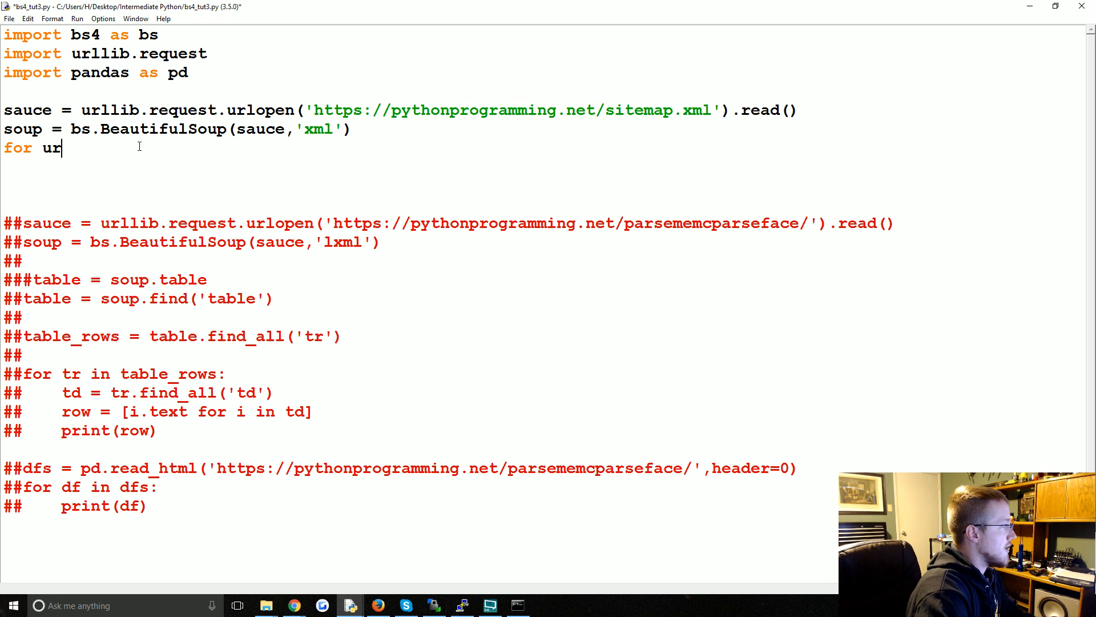
type("l in soup.find_")
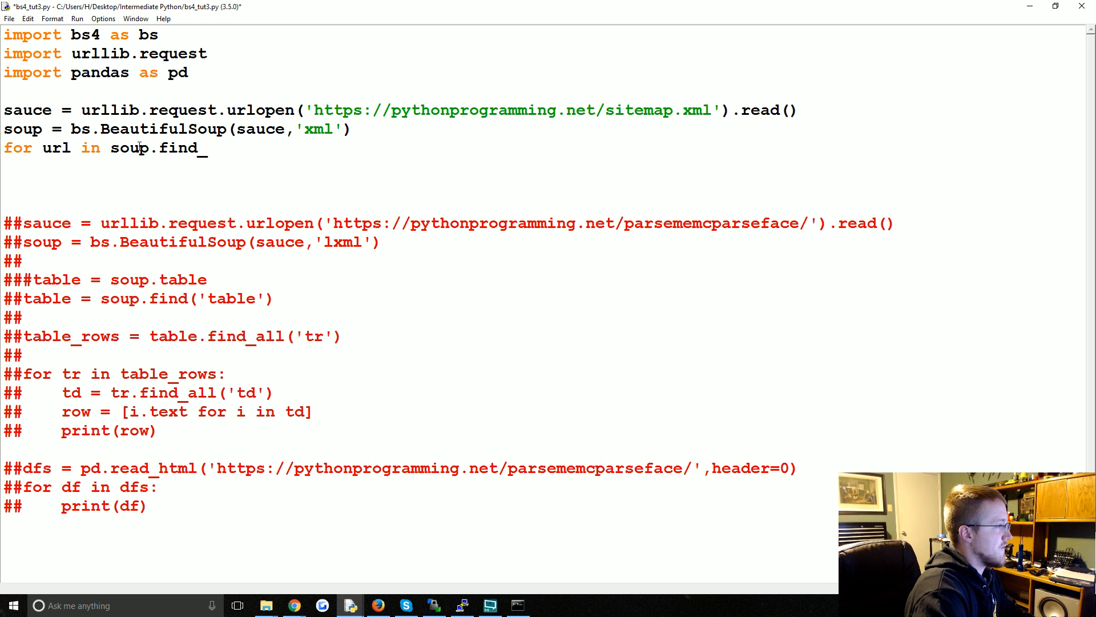
type("all('')")
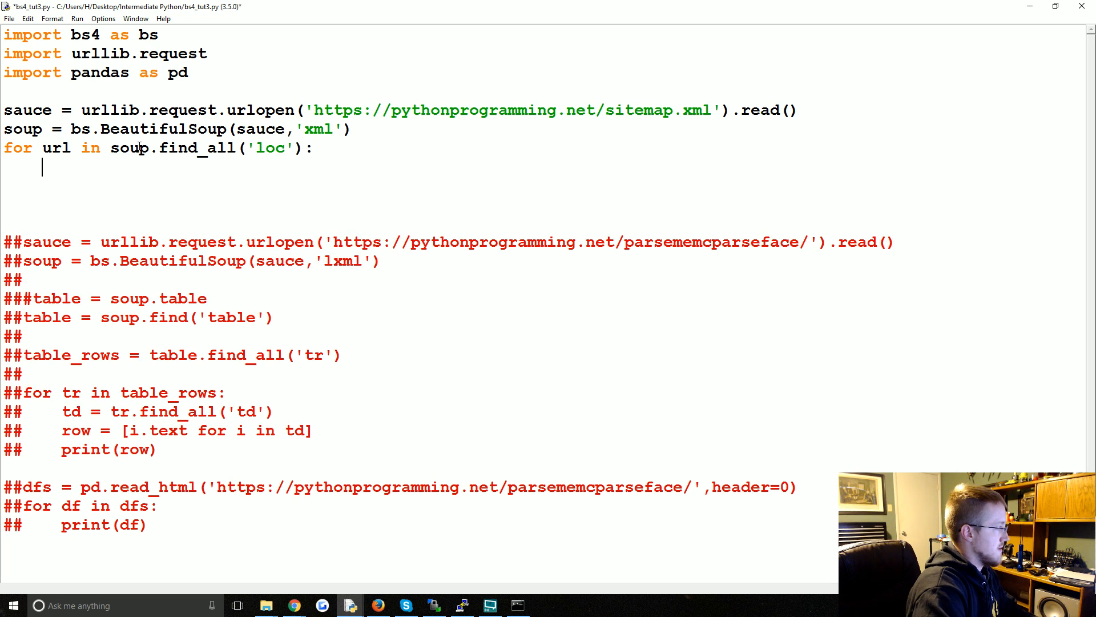
type("print(ir")
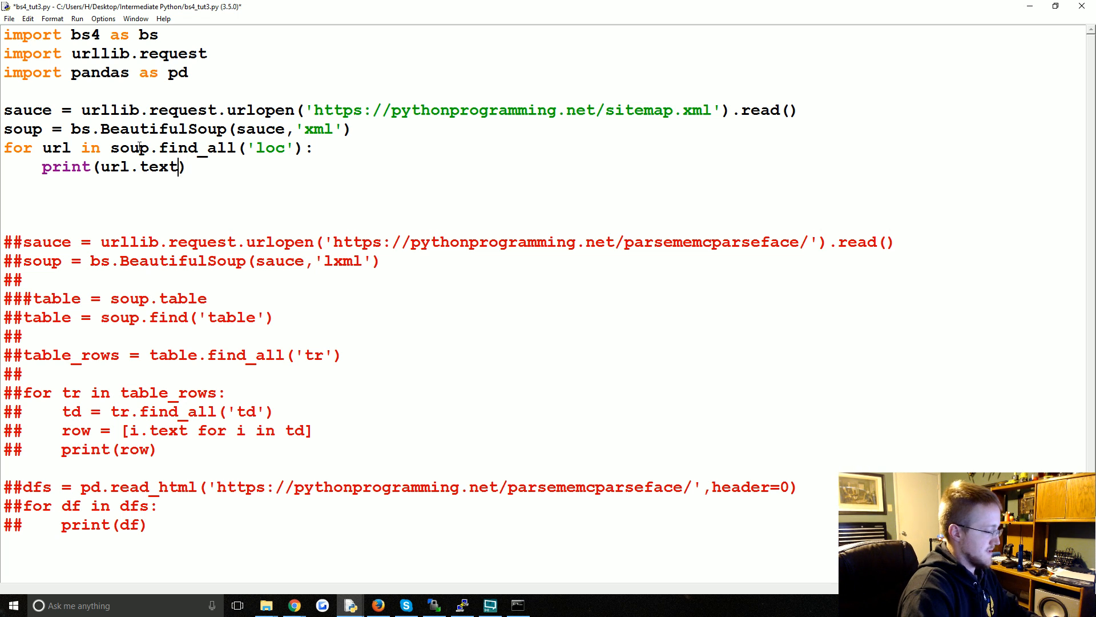
Run the script to print every loc URL from the sitemap.
key("F5")
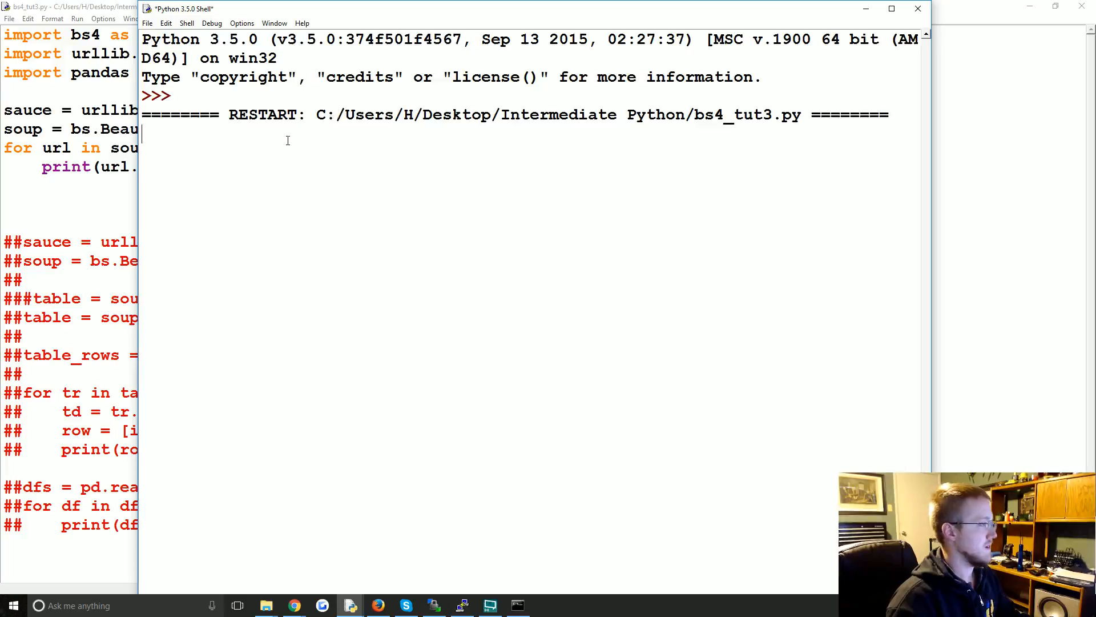
key("F5")
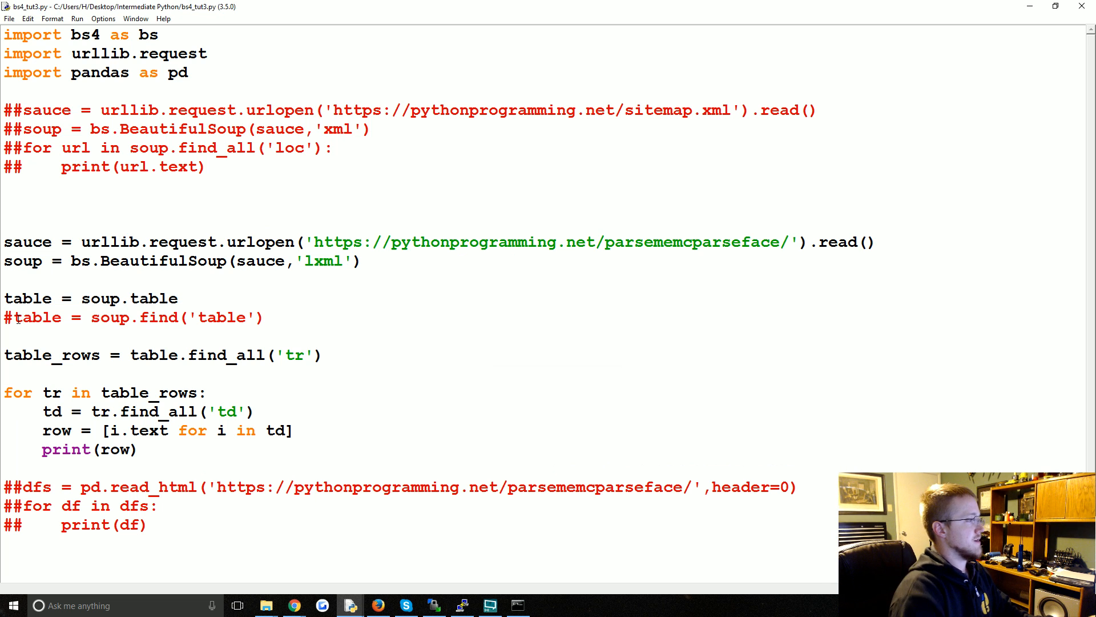
Comment out the table = soup.table line above the row-scraping loop.
key("F5")
type("#")
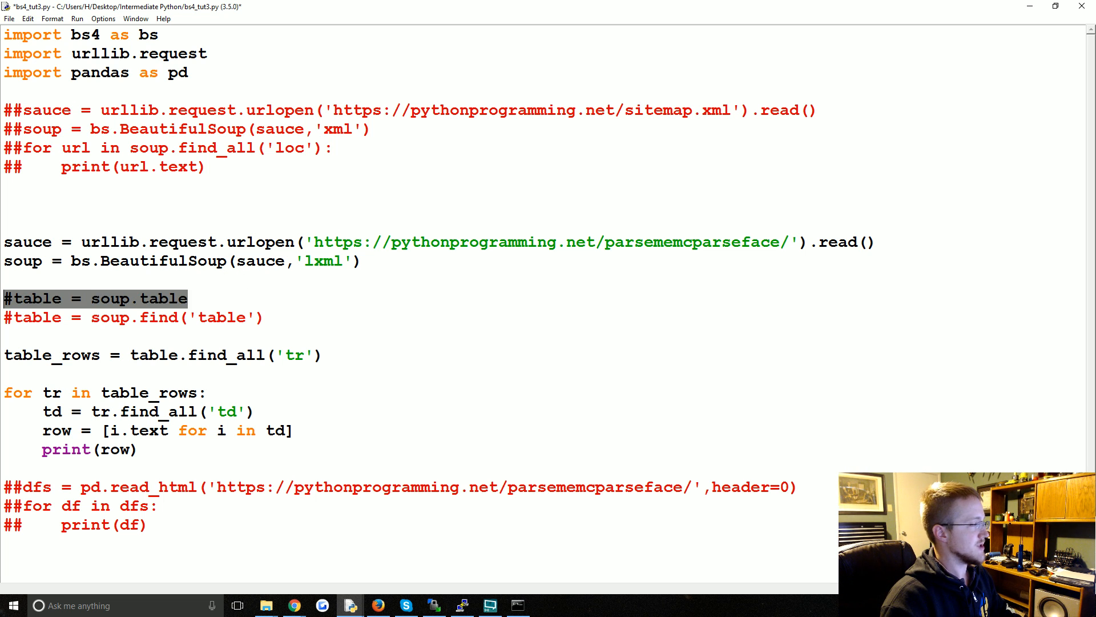
mouse_move(217, 444)
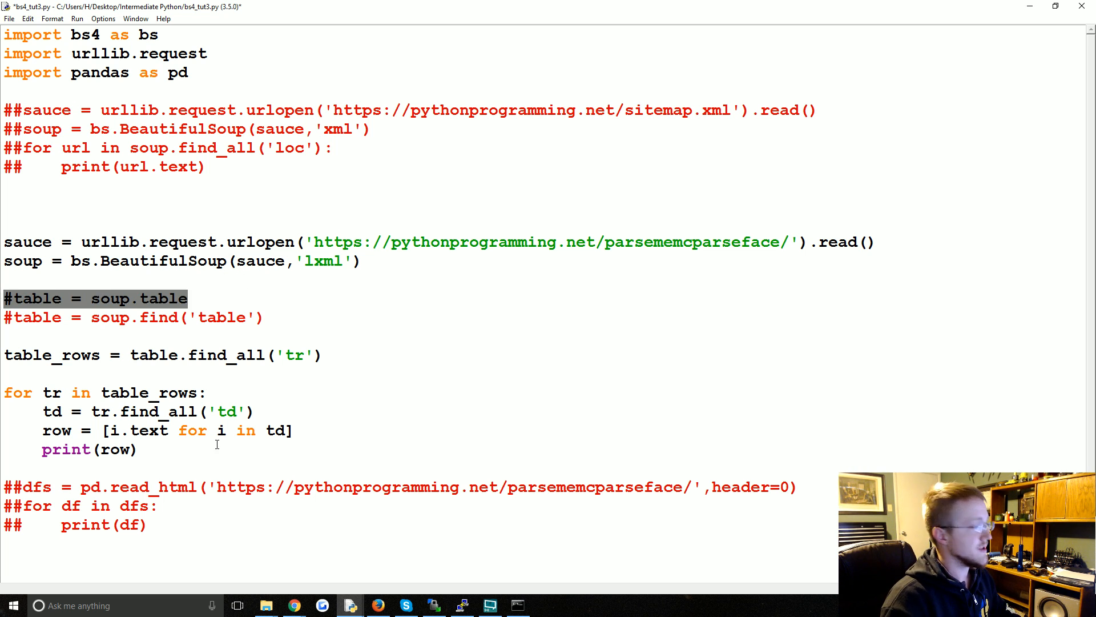
left_click(323, 326)
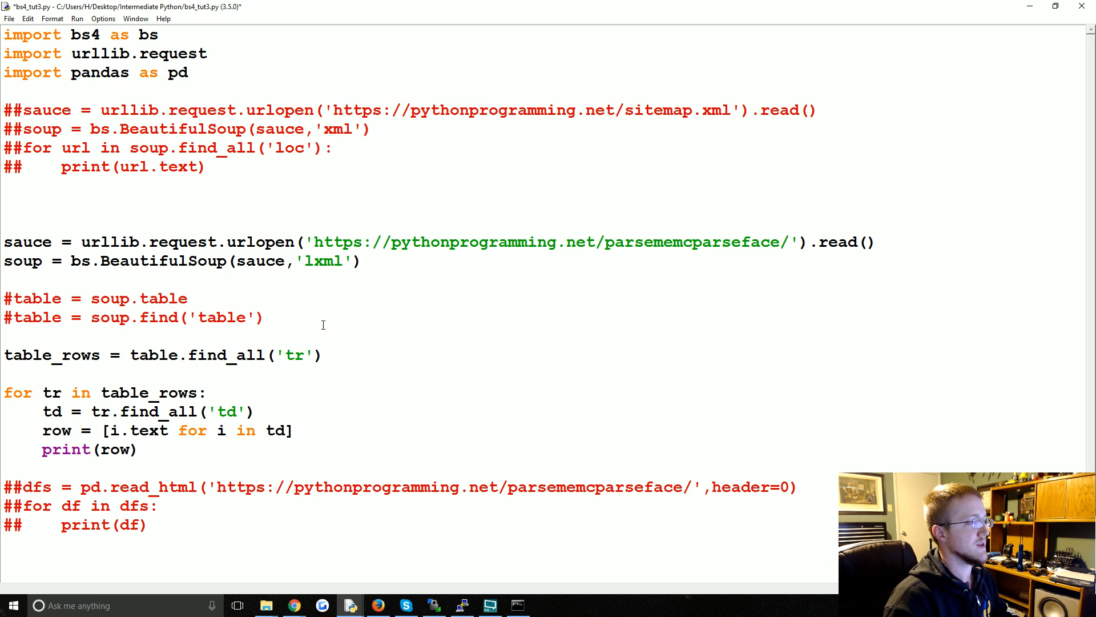